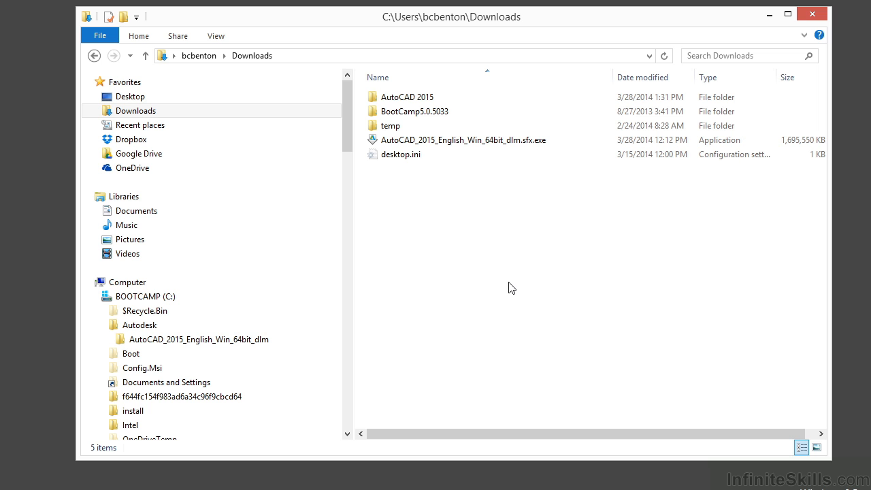
{"action": "mouse_move", "coordinate": [471, 263]}
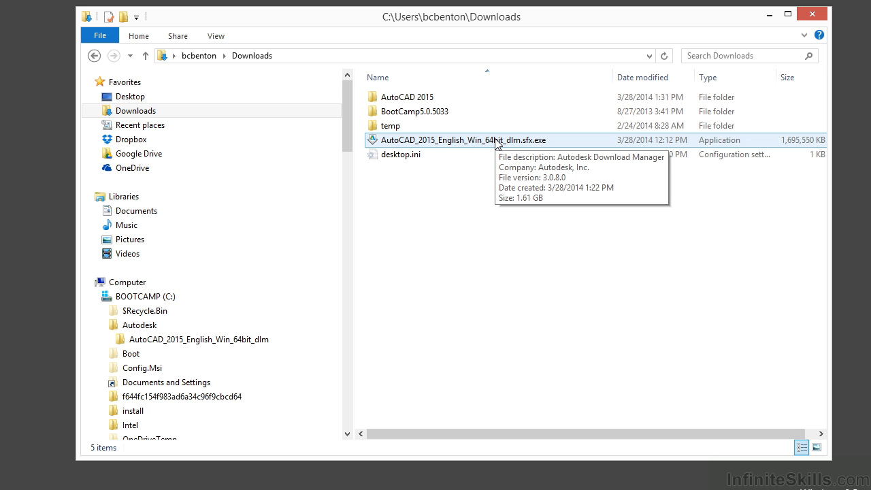
{"action": "mouse_move", "coordinate": [500, 143]}
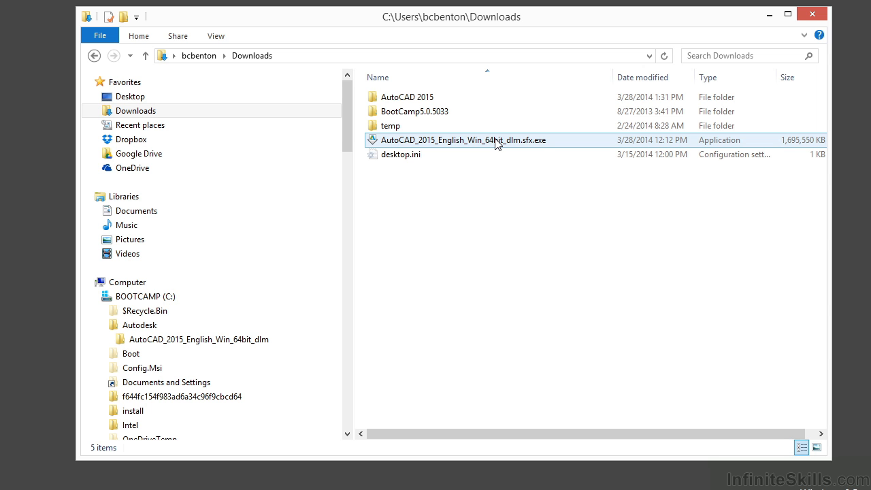
- Run the downloaded .sfx.exe package and cancel the C:\Autodesk extraction prompt
{"action": "left_click", "coordinate": [485, 205]}
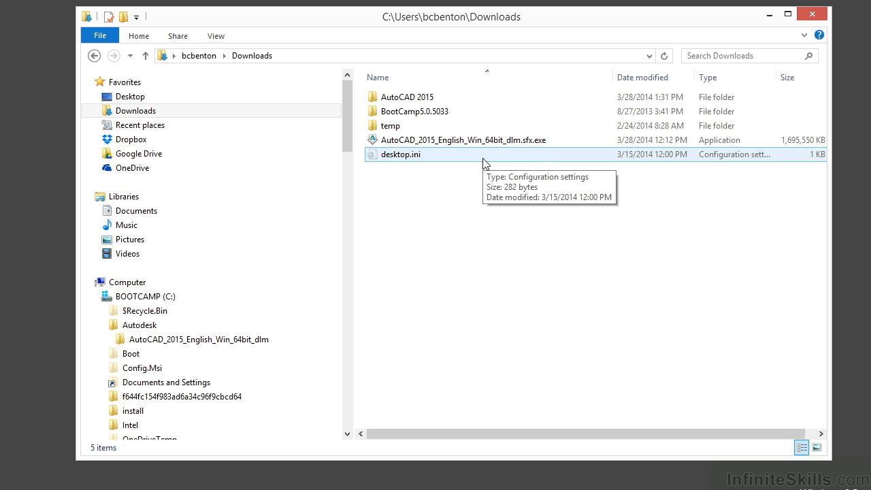
{"action": "left_click", "coordinate": [461, 139]}
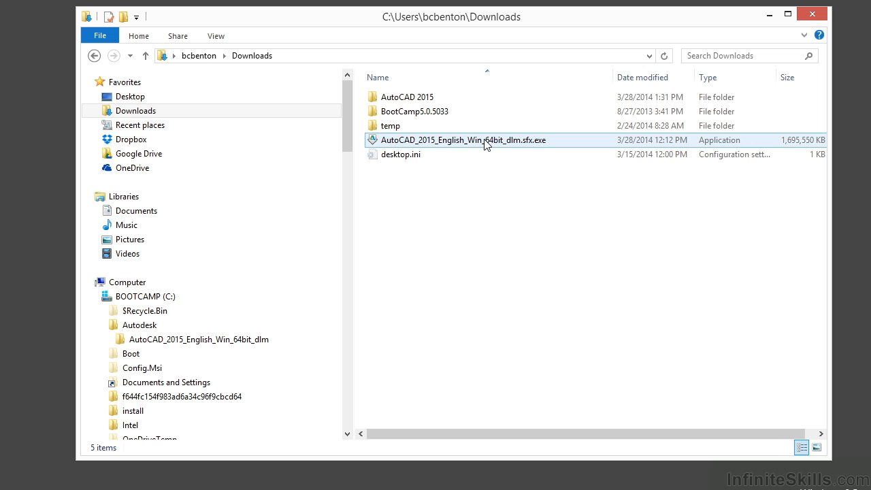
{"action": "mouse_move", "coordinate": [476, 147]}
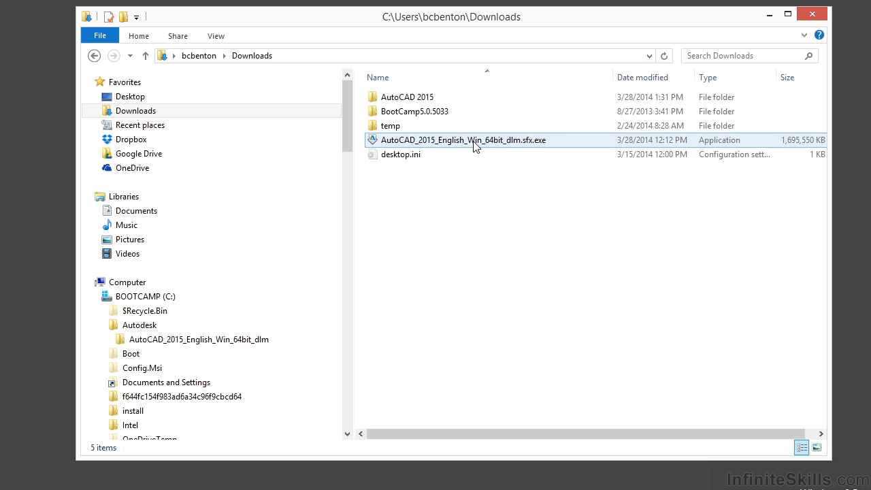
{"action": "mouse_move", "coordinate": [466, 148]}
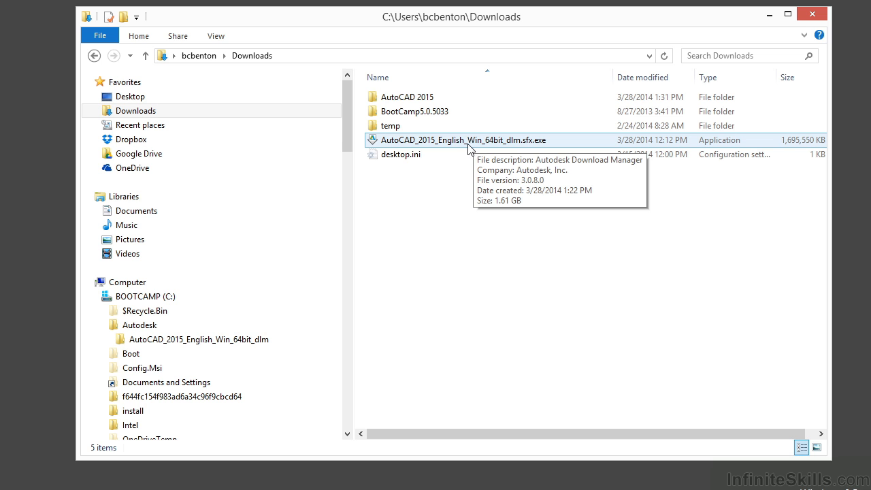
{"action": "mouse_move", "coordinate": [484, 148]}
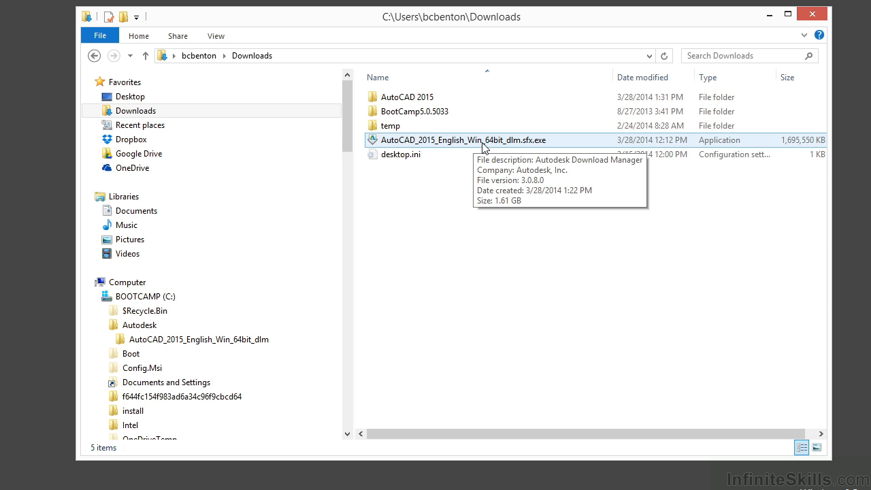
{"action": "mouse_move", "coordinate": [510, 147]}
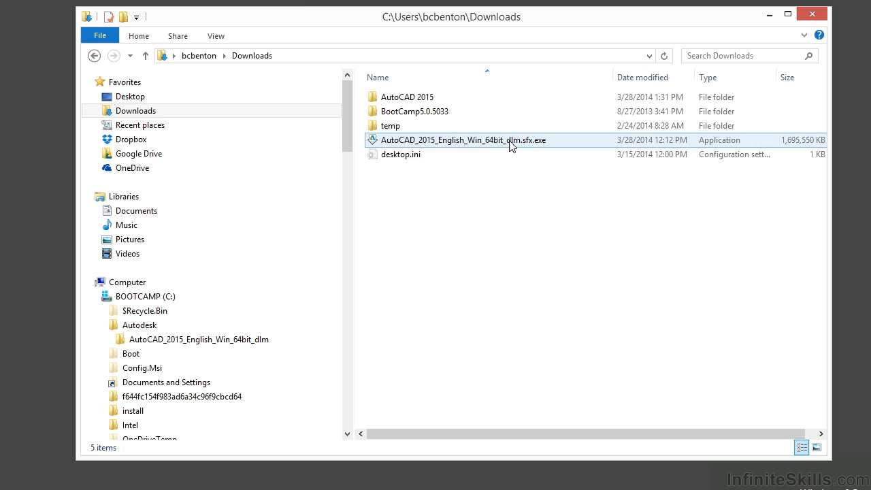
{"action": "double_click", "coordinate": [451, 139]}
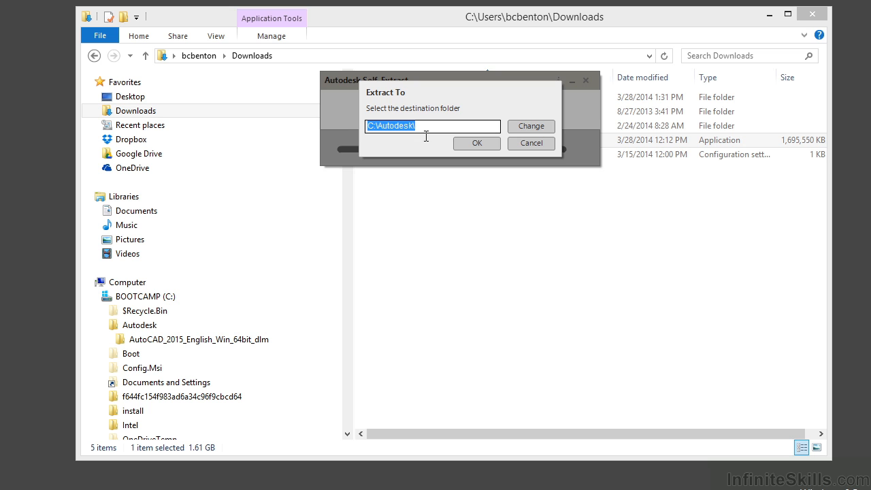
{"action": "mouse_move", "coordinate": [378, 143]}
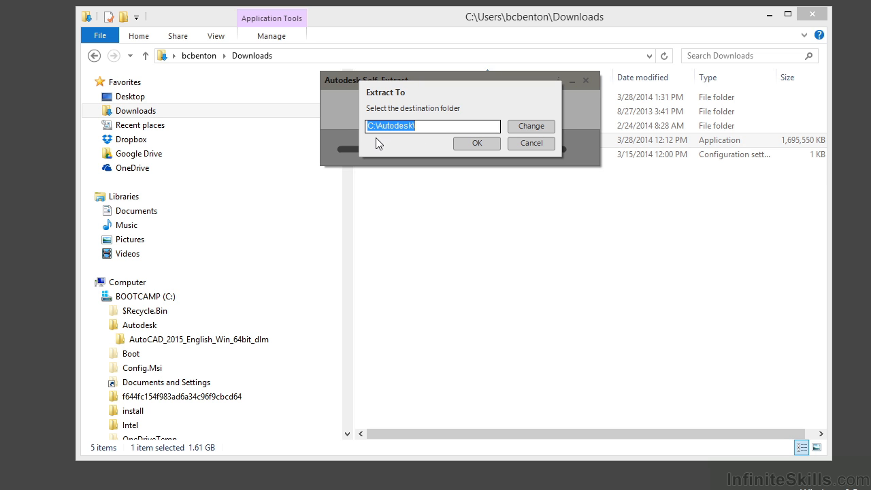
{"action": "mouse_move", "coordinate": [400, 144]}
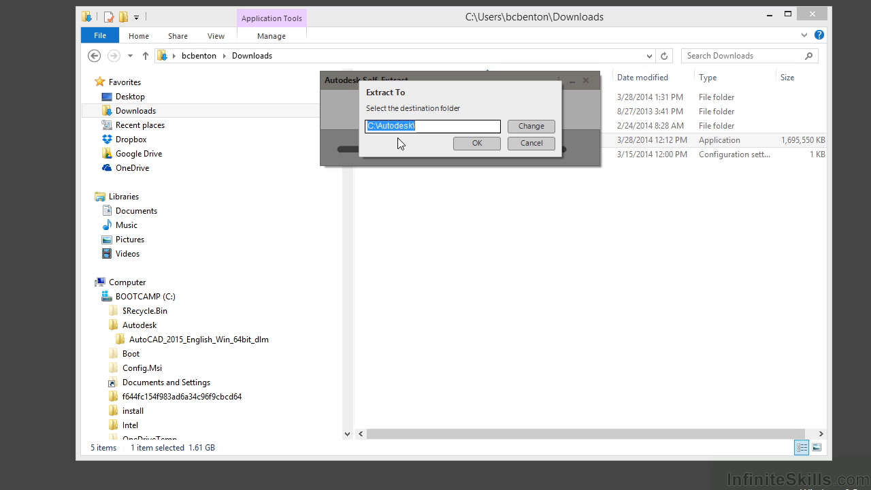
{"action": "mouse_move", "coordinate": [519, 149]}
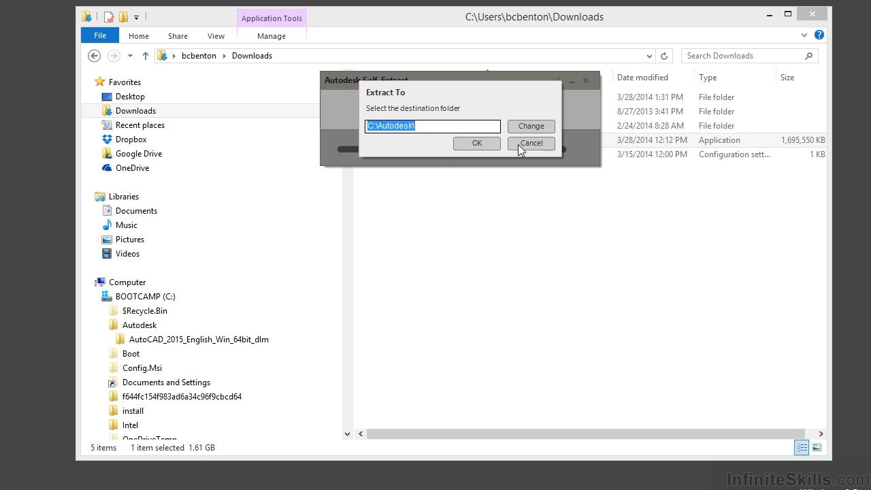
{"action": "left_click", "coordinate": [530, 143]}
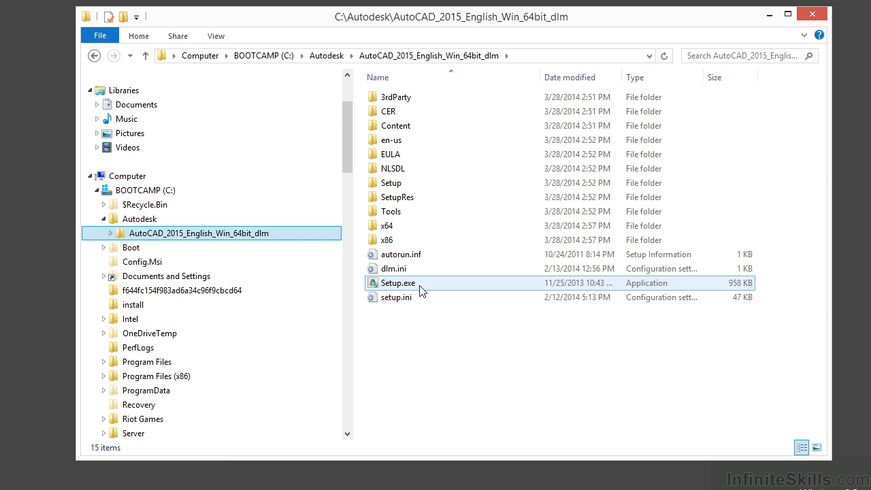
{"action": "left_click", "coordinate": [397, 281]}
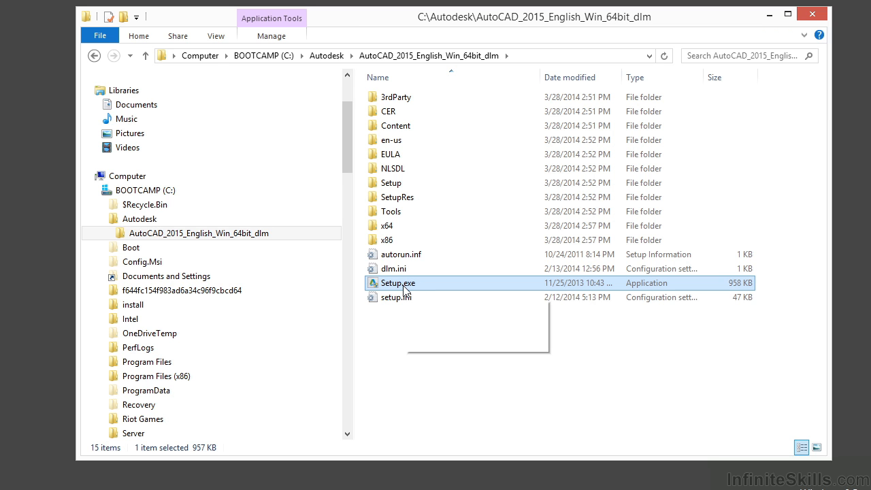
{"action": "mouse_move", "coordinate": [405, 288]}
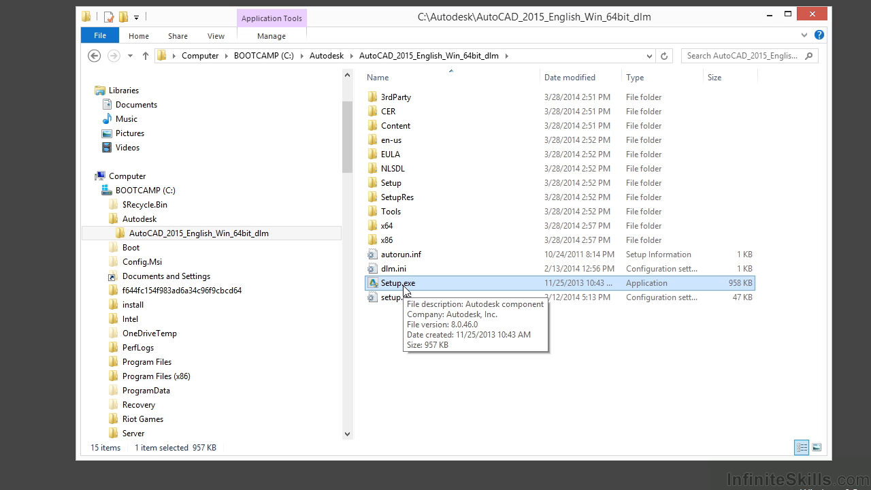
{"action": "mouse_move", "coordinate": [424, 289]}
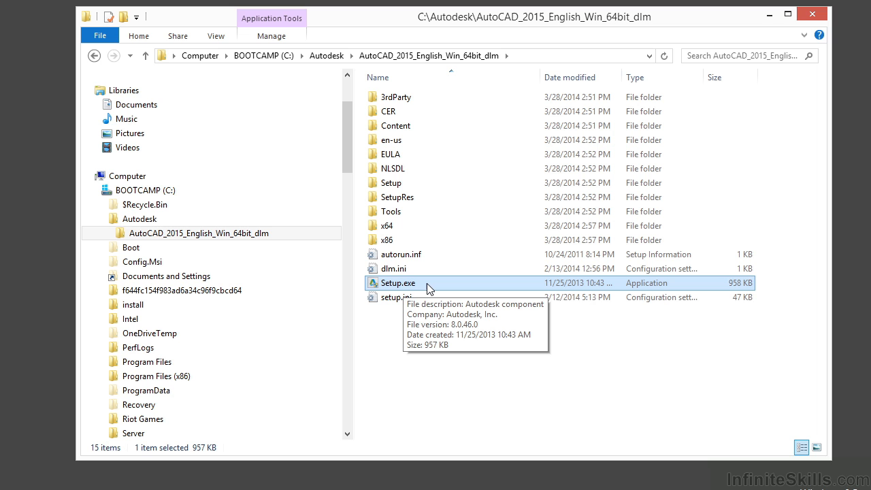
{"action": "mouse_move", "coordinate": [414, 288]}
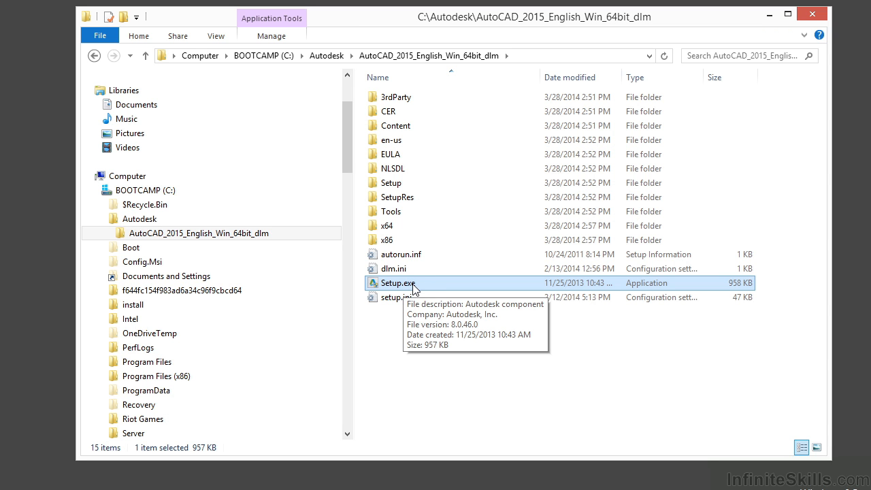
{"action": "mouse_move", "coordinate": [415, 286]}
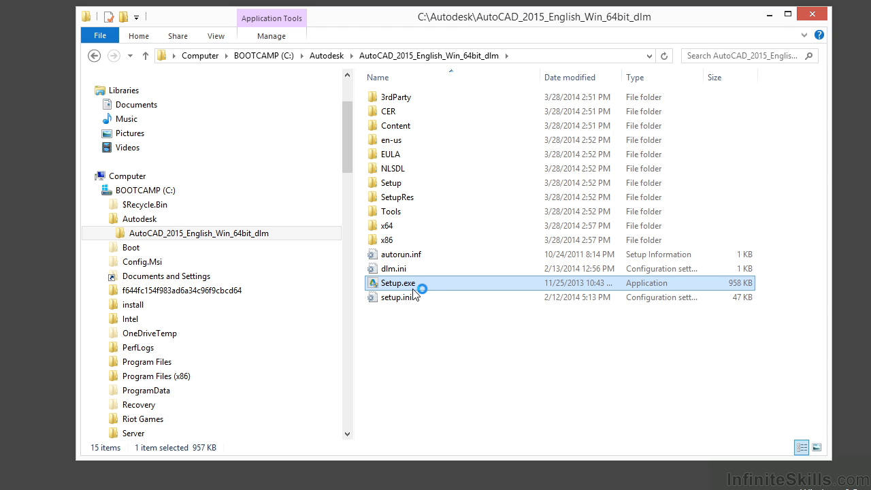
- Launch Setup.exe to reach the AutoCAD 2015 installer welcome screen
{"action": "double_click", "coordinate": [398, 282]}
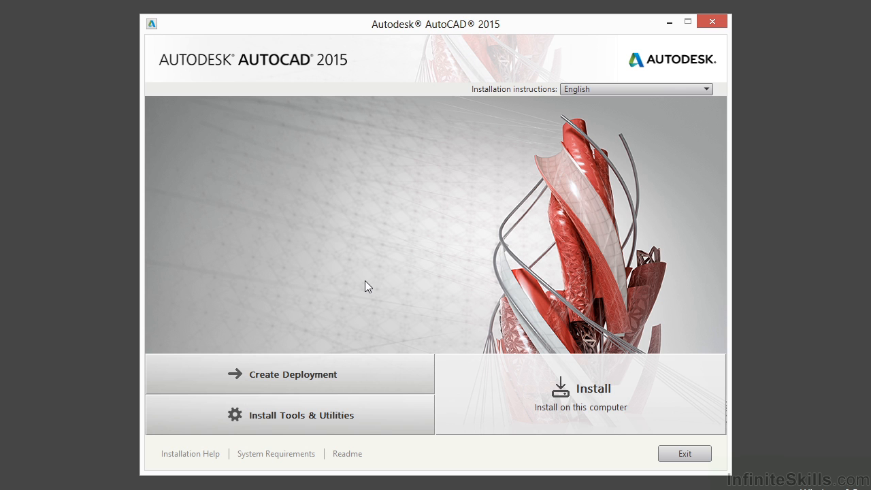
{"action": "mouse_move", "coordinate": [397, 245]}
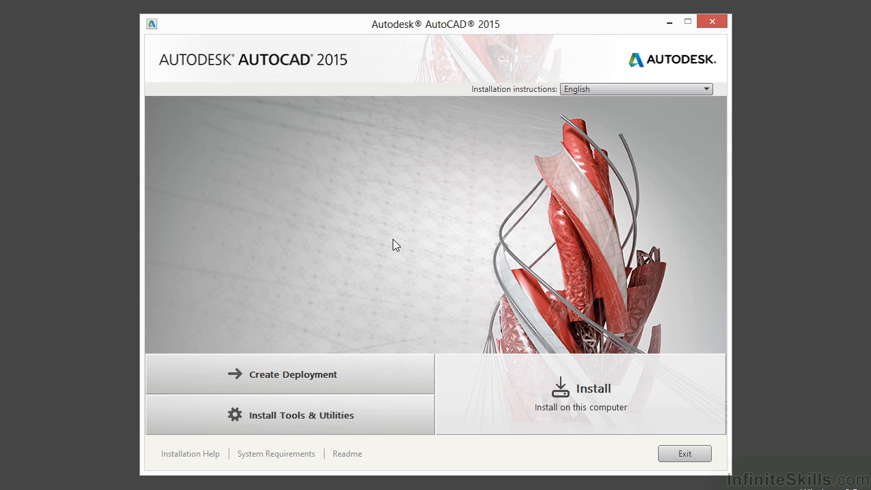
{"action": "mouse_move", "coordinate": [408, 393]}
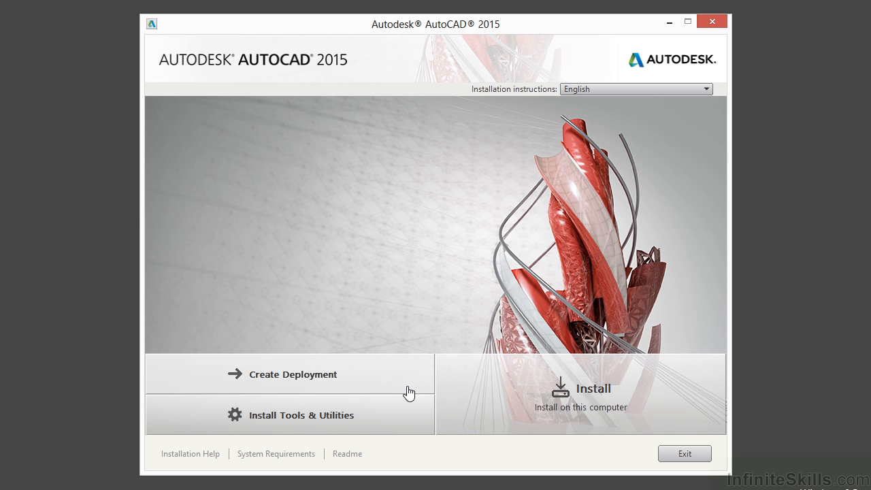
{"action": "mouse_move", "coordinate": [366, 415]}
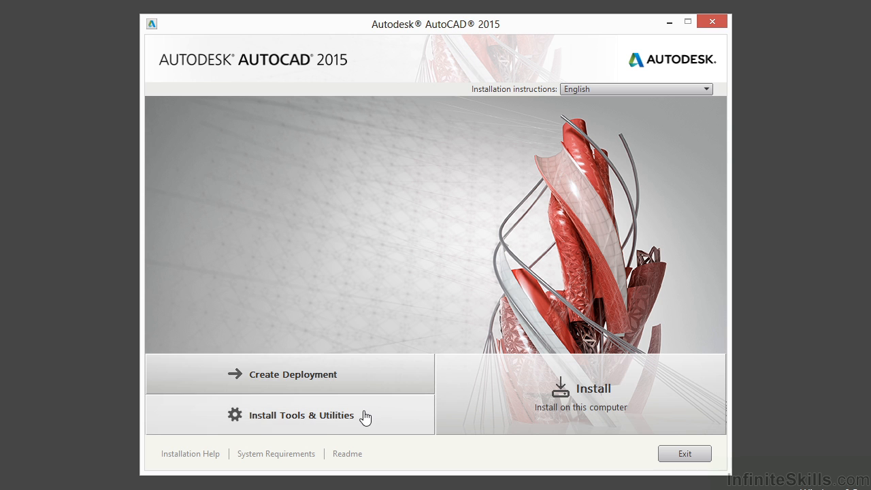
{"action": "mouse_move", "coordinate": [361, 422]}
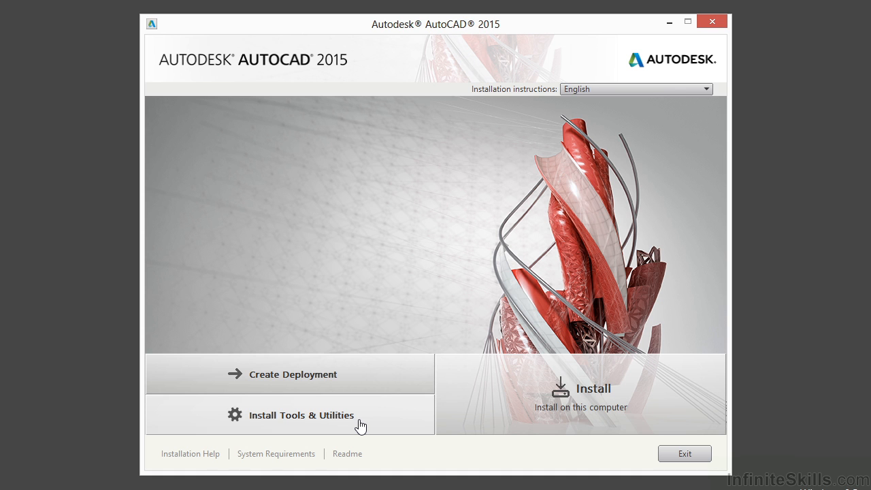
{"action": "mouse_move", "coordinate": [438, 251]}
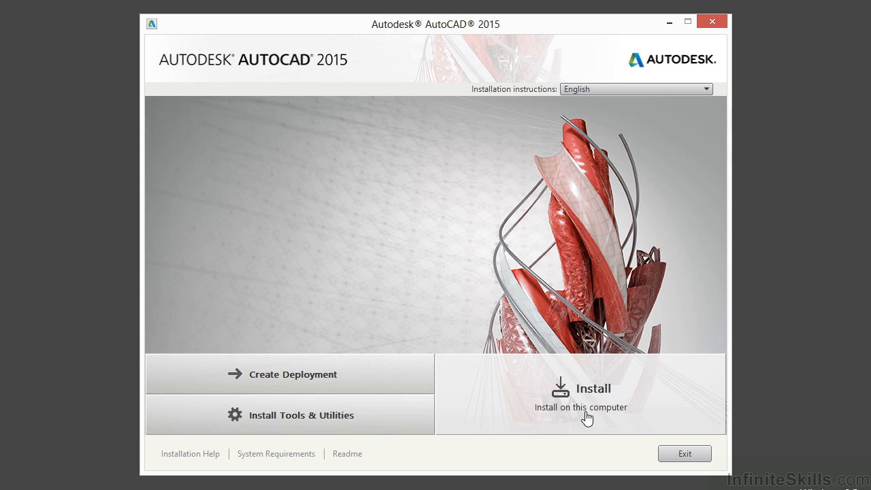
{"action": "mouse_move", "coordinate": [525, 414]}
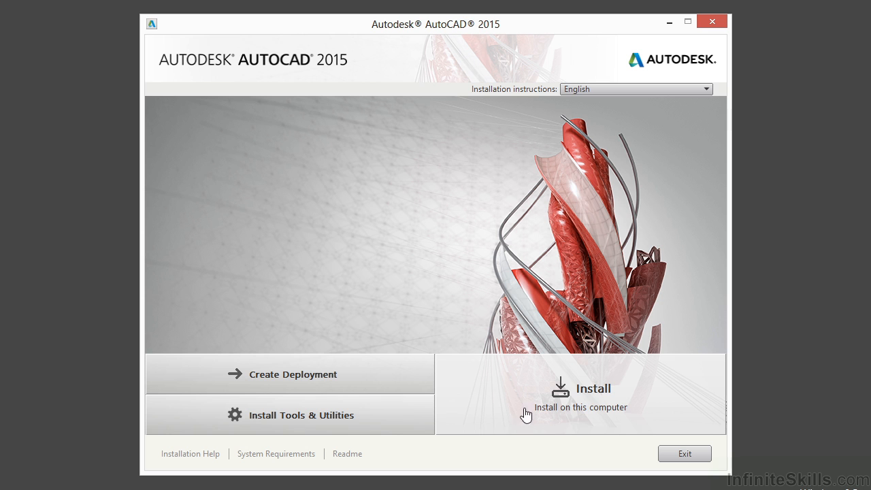
{"action": "mouse_move", "coordinate": [368, 460]}
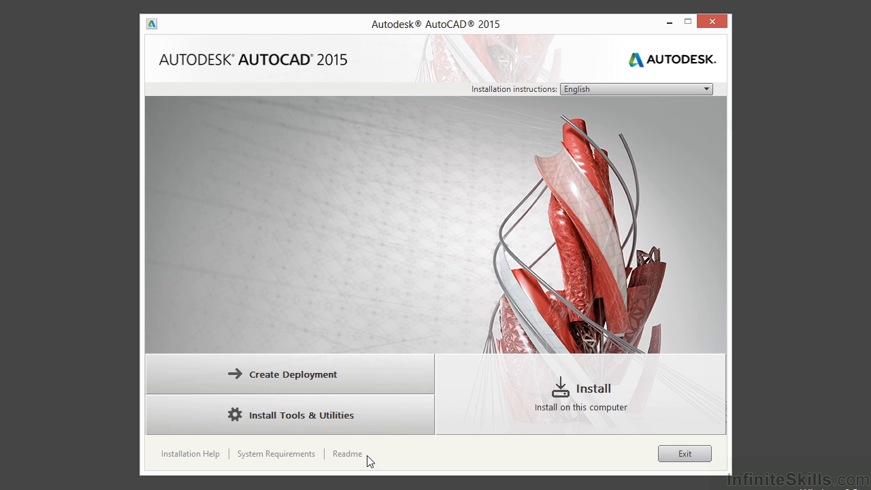
{"action": "mouse_move", "coordinate": [350, 460]}
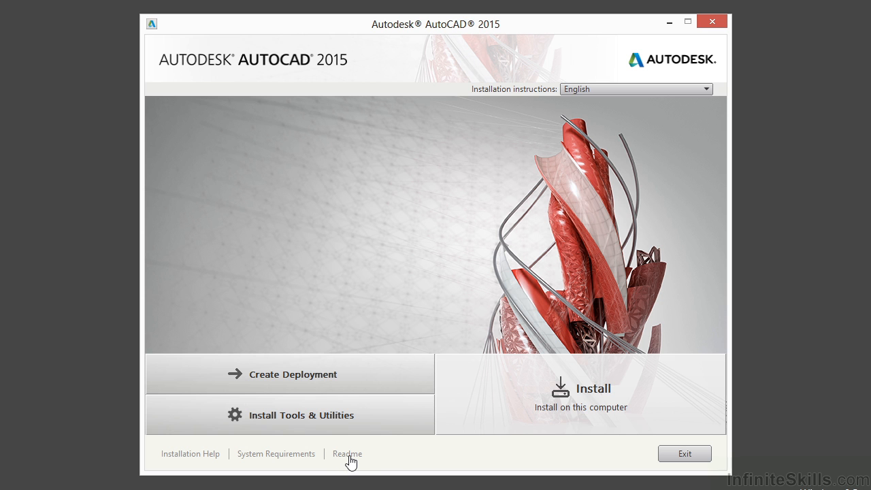
- View the AutoCAD 2015 Readme notes in the web browser
{"action": "left_click", "coordinate": [347, 453]}
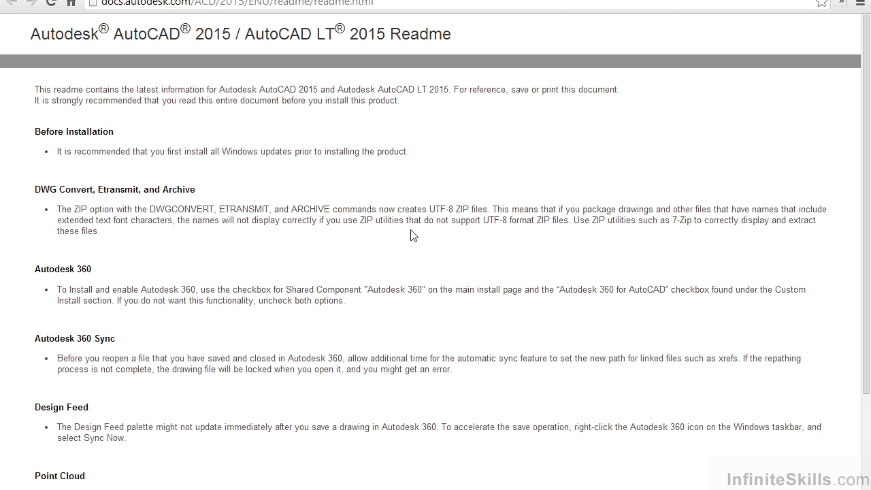
{"action": "mouse_move", "coordinate": [430, 251]}
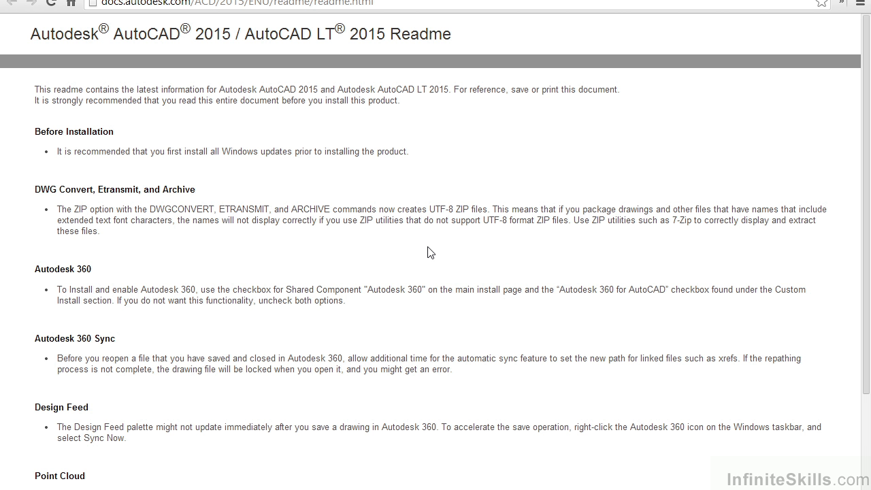
{"action": "mouse_move", "coordinate": [447, 239]}
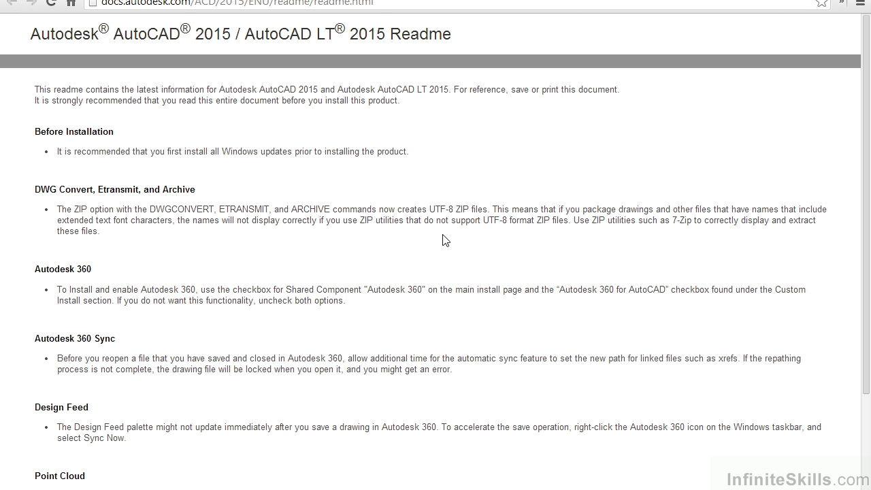
{"action": "mouse_move", "coordinate": [593, 103]}
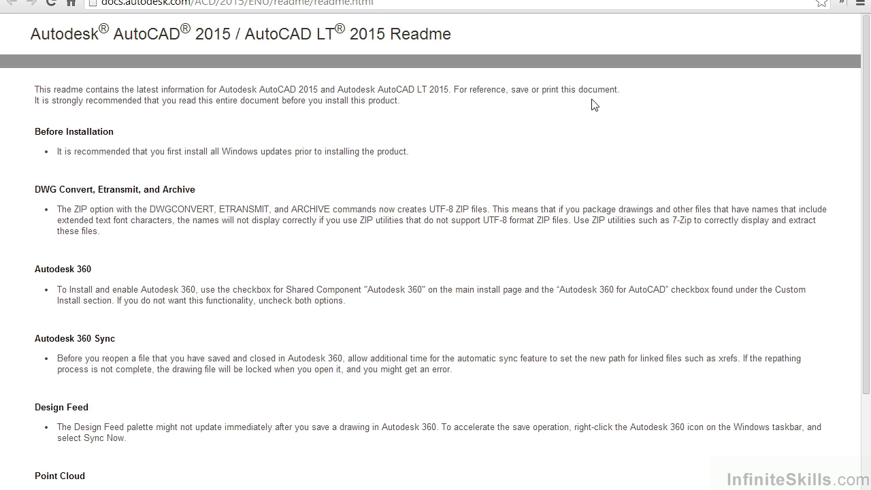
{"action": "mouse_move", "coordinate": [596, 120]}
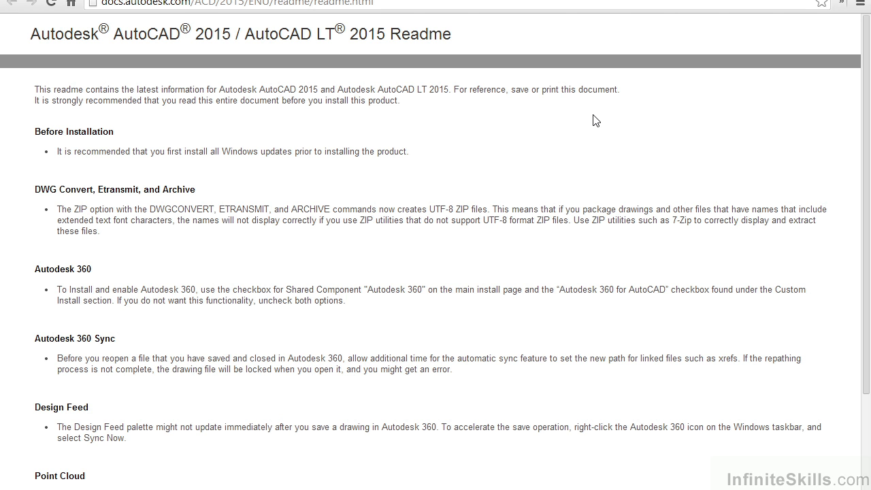
{"action": "mouse_move", "coordinate": [677, 92]}
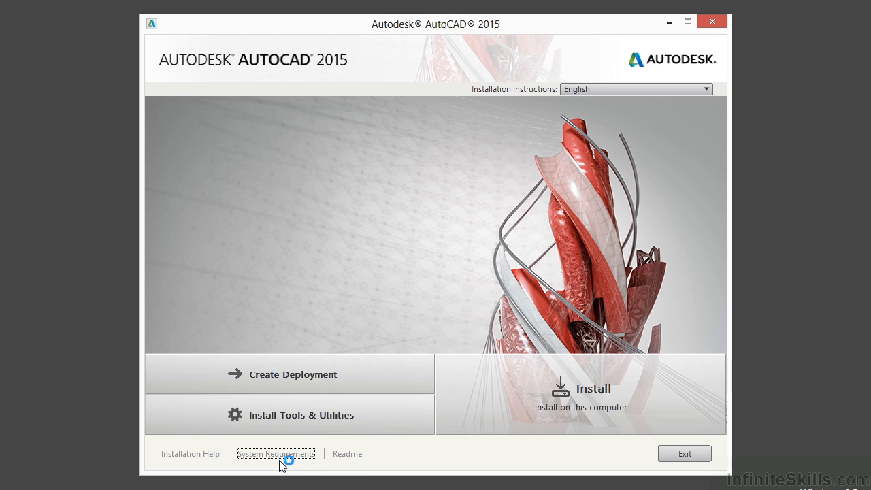
{"action": "left_click", "coordinate": [274, 455]}
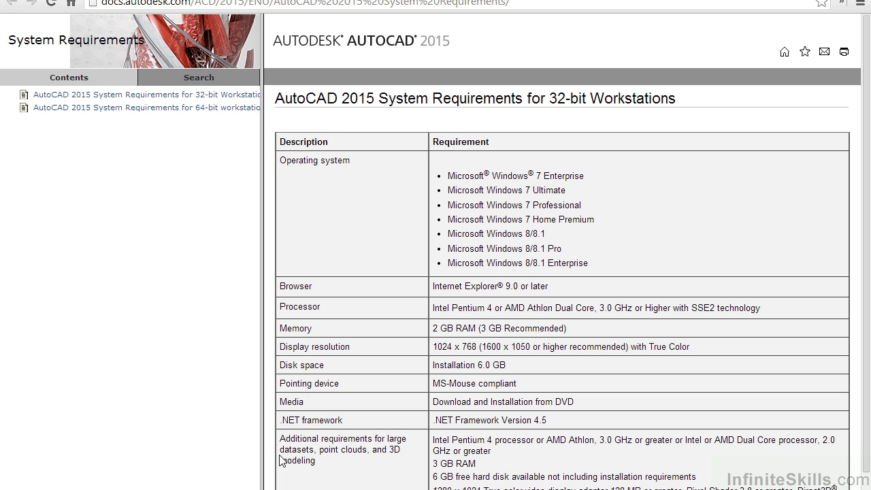
{"action": "mouse_move", "coordinate": [467, 298]}
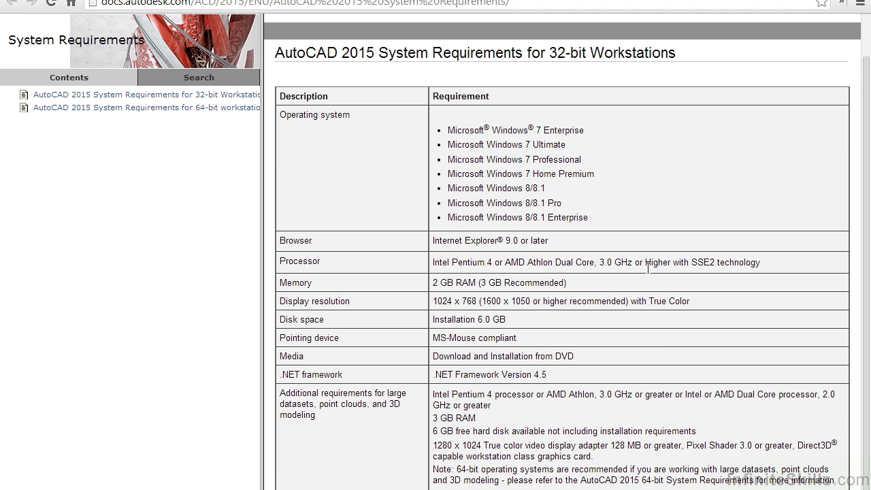
{"action": "mouse_move", "coordinate": [656, 227]}
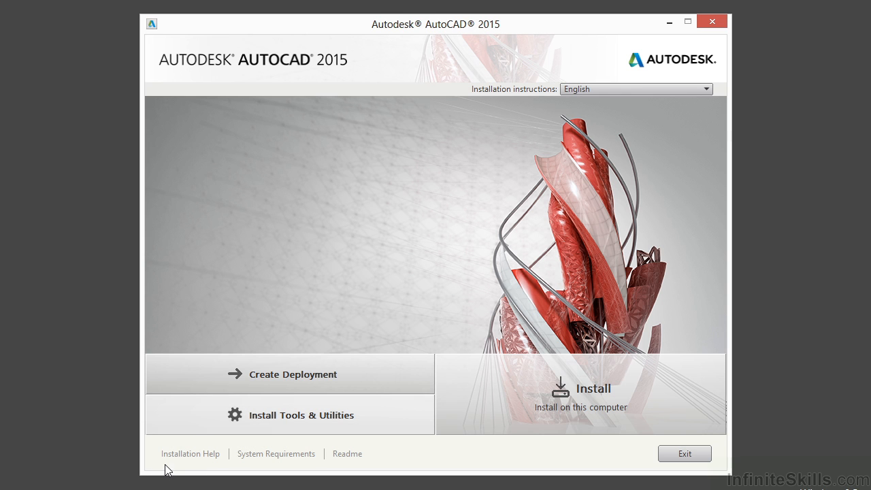
{"action": "left_click", "coordinate": [191, 453]}
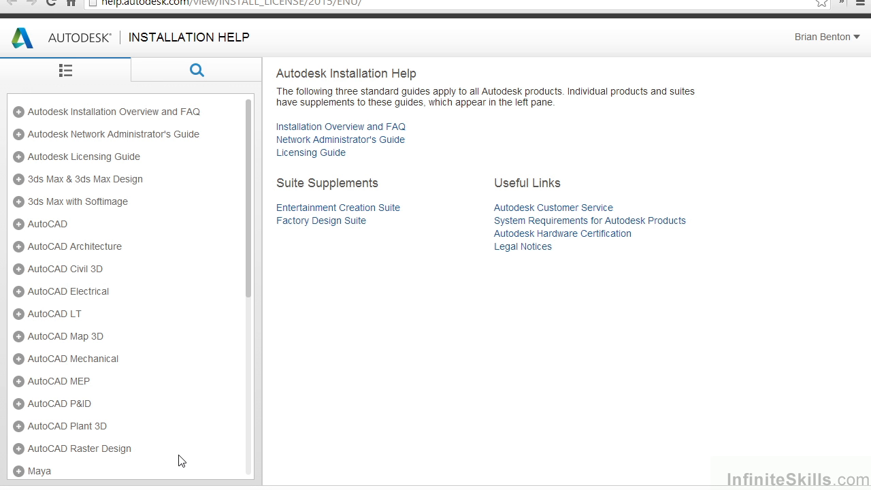
{"action": "mouse_move", "coordinate": [202, 228]}
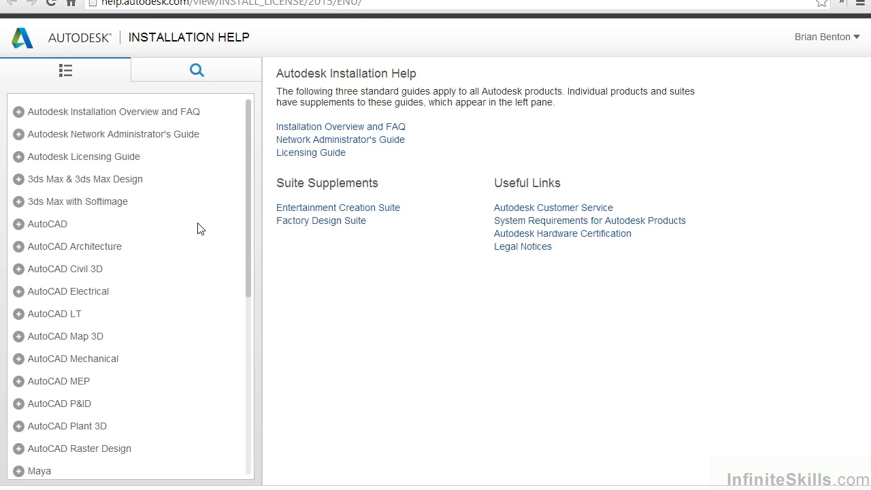
{"action": "mouse_move", "coordinate": [185, 234]}
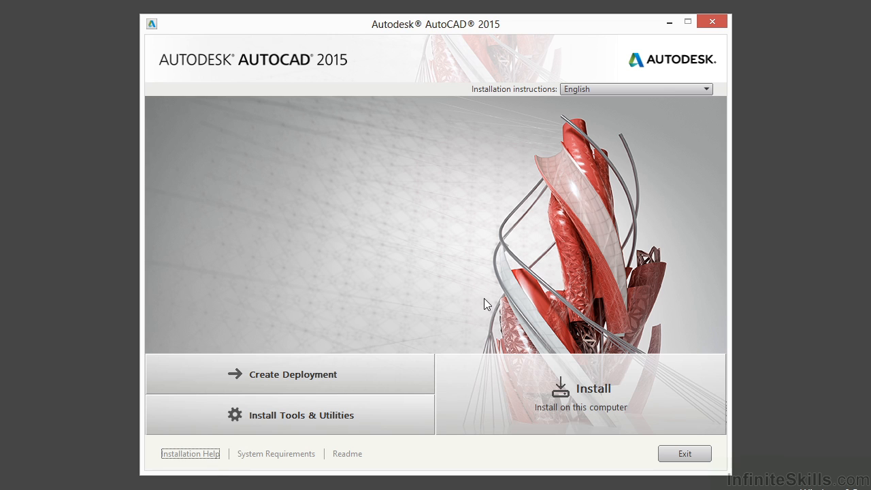
{"action": "mouse_move", "coordinate": [536, 386]}
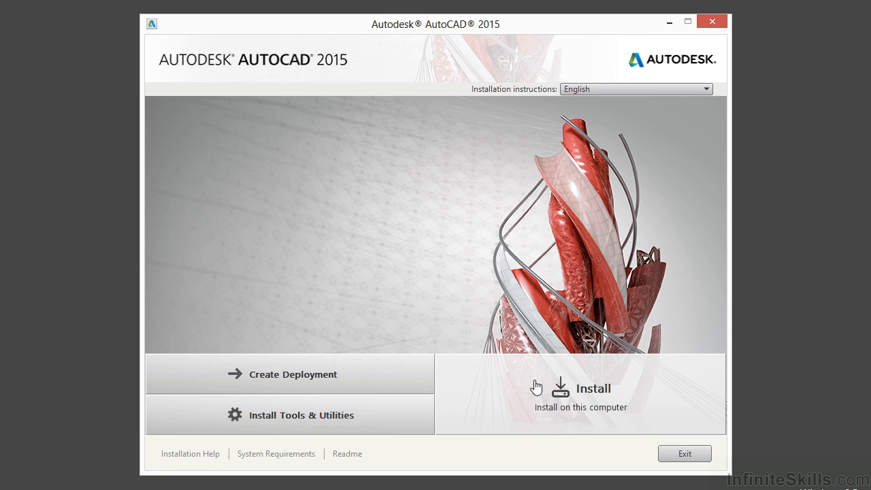
{"action": "mouse_move", "coordinate": [562, 416]}
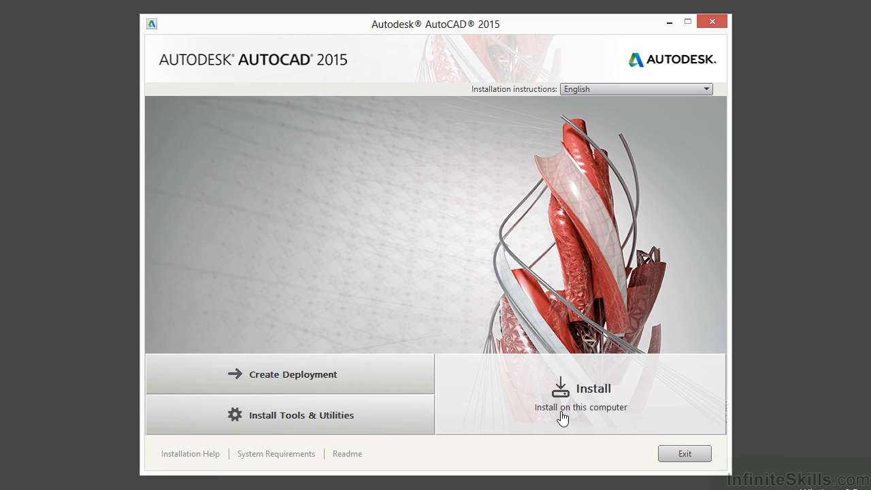
{"action": "mouse_move", "coordinate": [593, 415]}
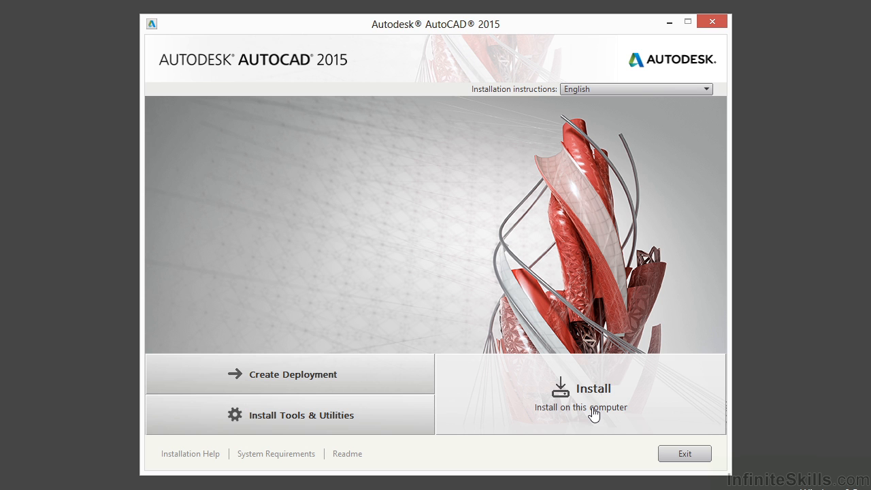
{"action": "mouse_move", "coordinate": [685, 454]}
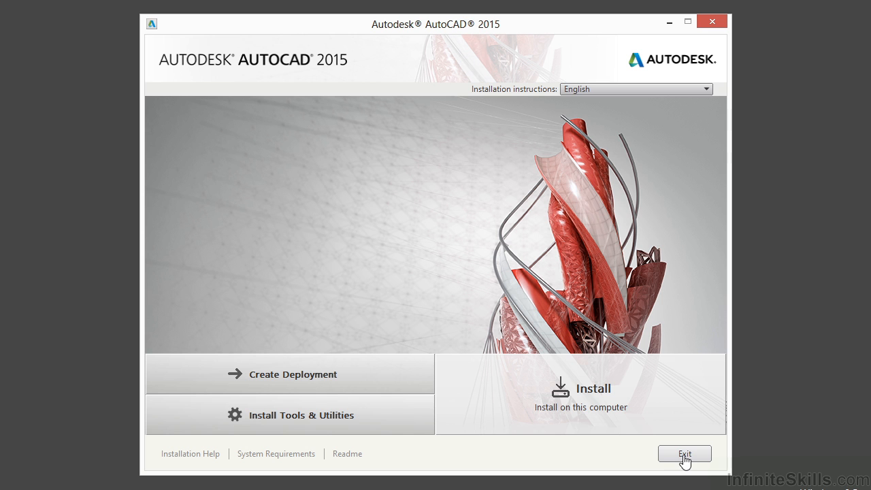
{"action": "mouse_move", "coordinate": [638, 412]}
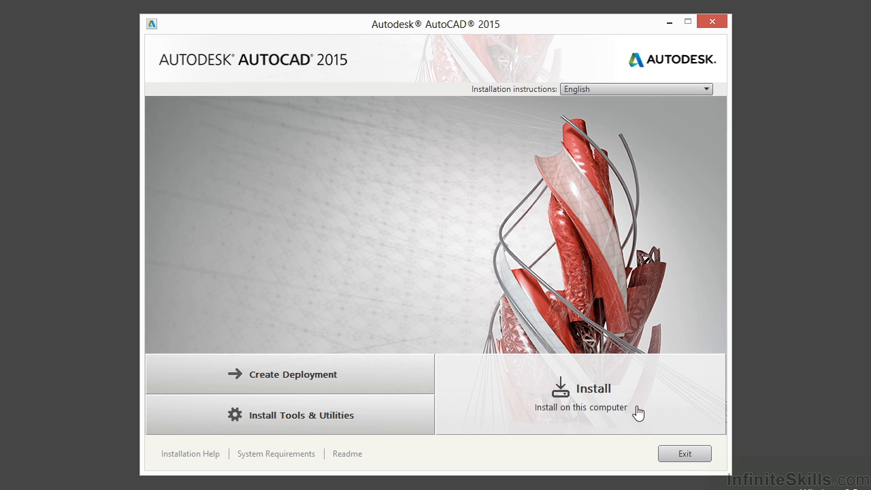
- Choose Install on this computer, reaching the License and Services Agreement page
{"action": "left_click", "coordinate": [591, 389]}
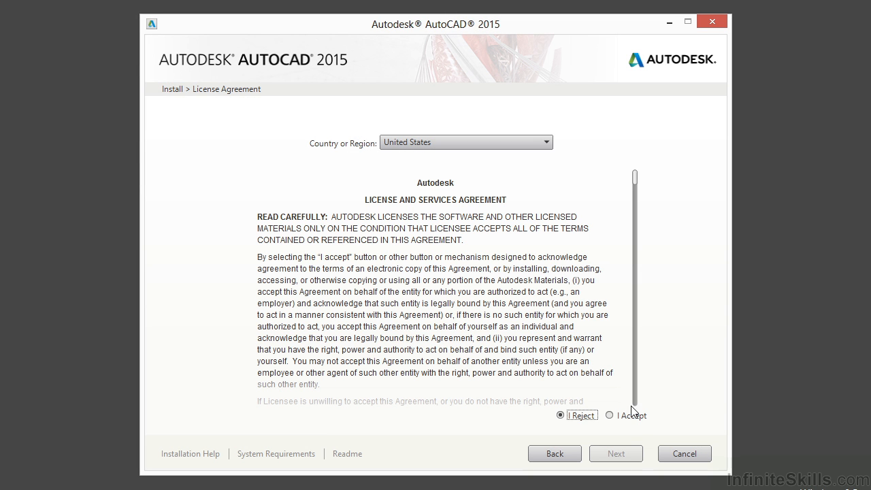
- Accept the license agreement and continue to the Product Information page
{"action": "left_click", "coordinate": [609, 415]}
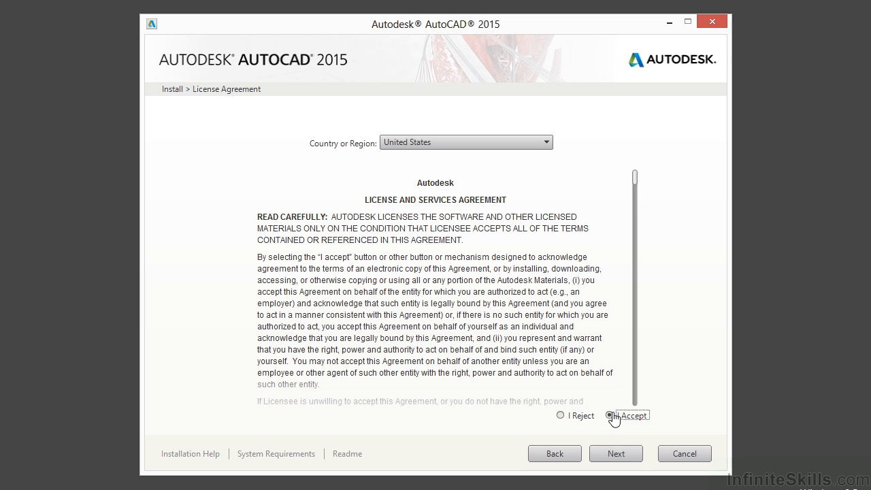
{"action": "left_click", "coordinate": [609, 415]}
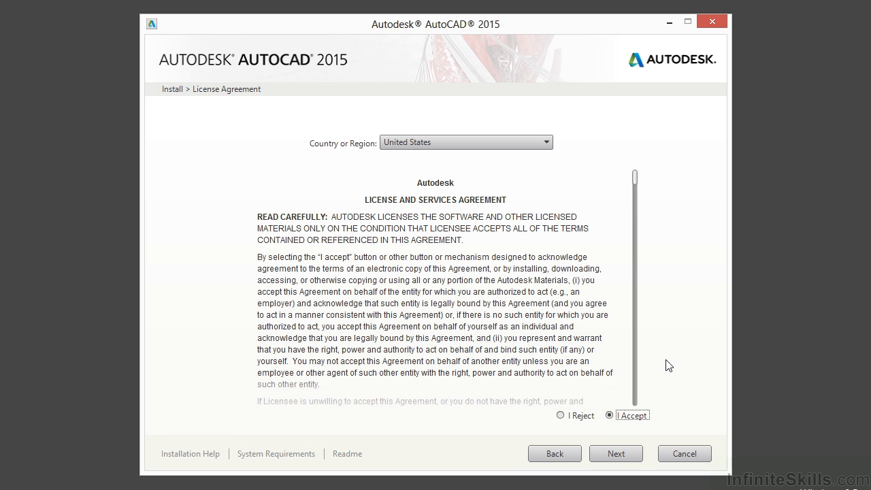
{"action": "mouse_move", "coordinate": [666, 389]}
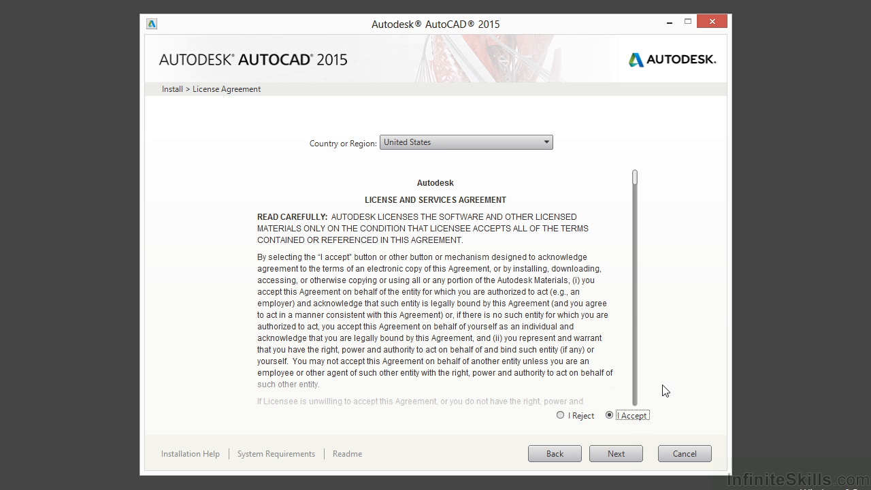
{"action": "mouse_move", "coordinate": [631, 424]}
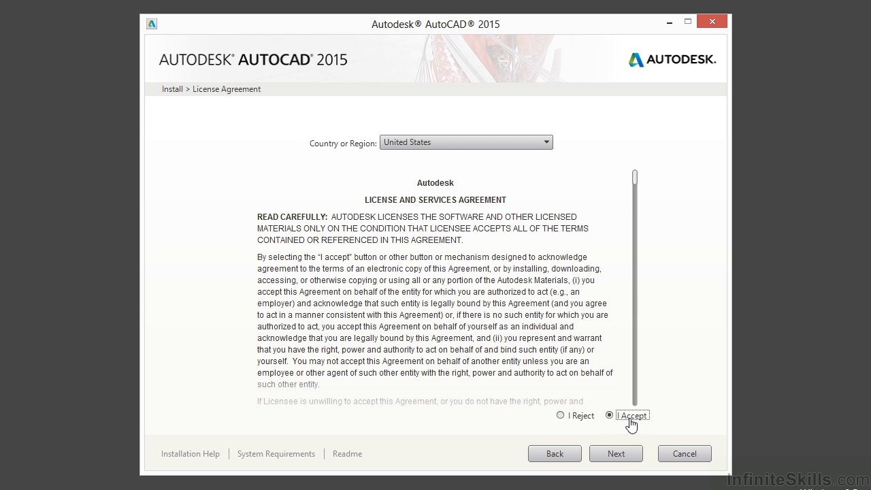
{"action": "left_click", "coordinate": [615, 453]}
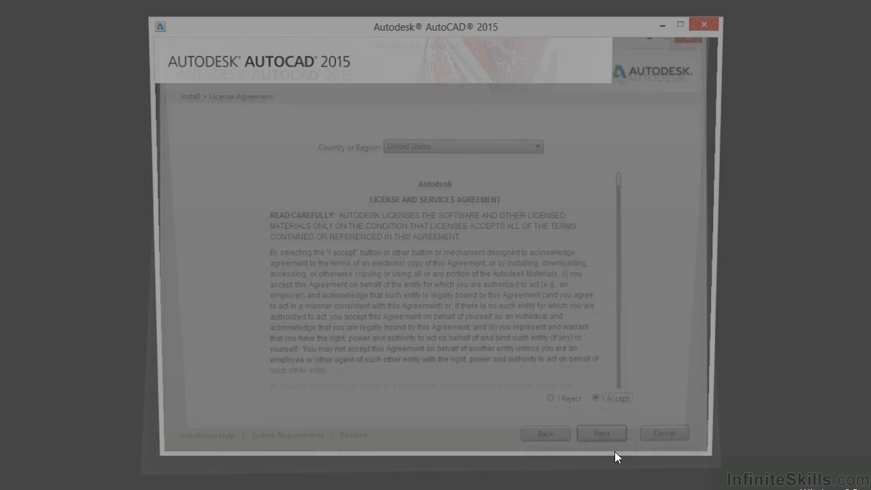
{"action": "left_click", "coordinate": [601, 432]}
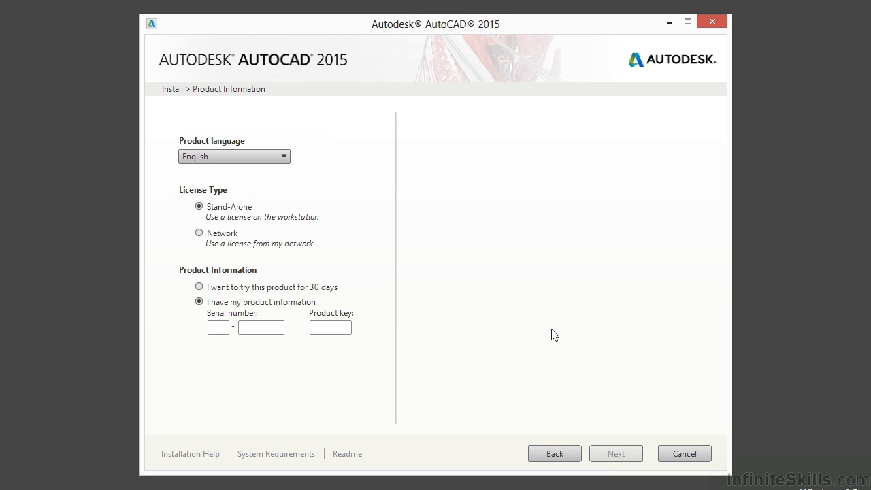
{"action": "mouse_move", "coordinate": [324, 216]}
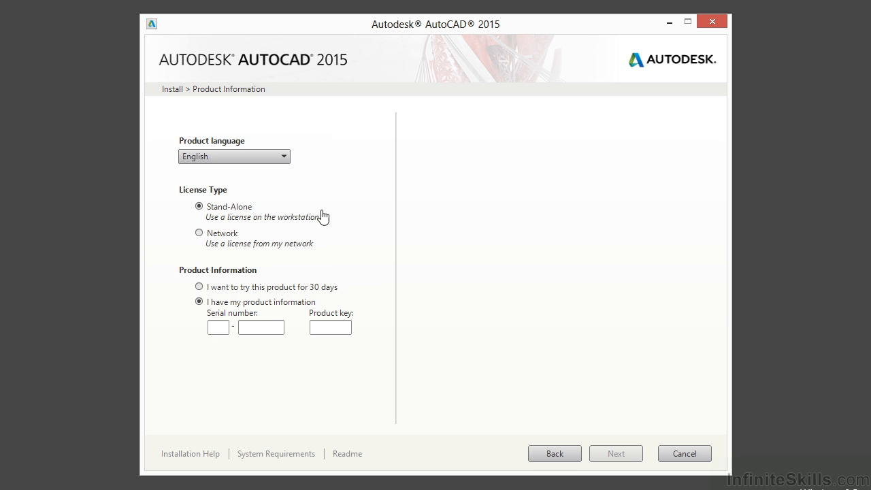
{"action": "mouse_move", "coordinate": [252, 162]}
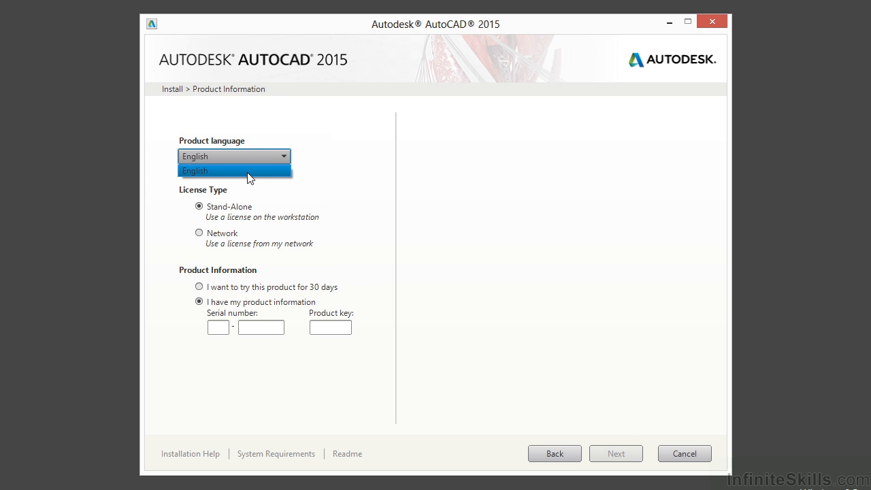
{"action": "mouse_move", "coordinate": [354, 196]}
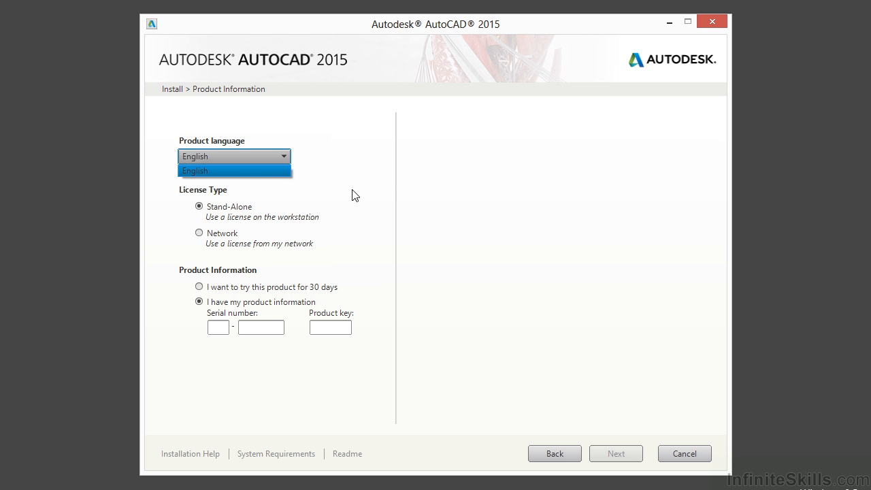
- Keep English as the product language and select the 30-day trial option
{"action": "left_click", "coordinate": [234, 170]}
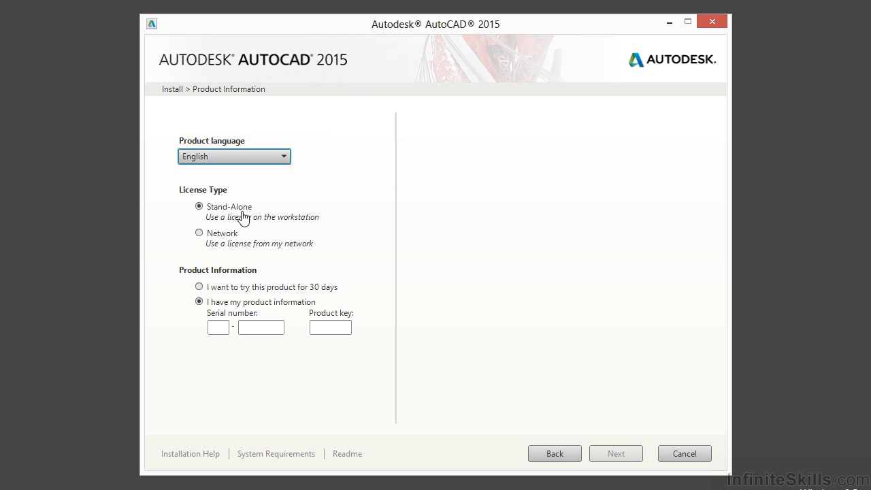
{"action": "mouse_move", "coordinate": [353, 209]}
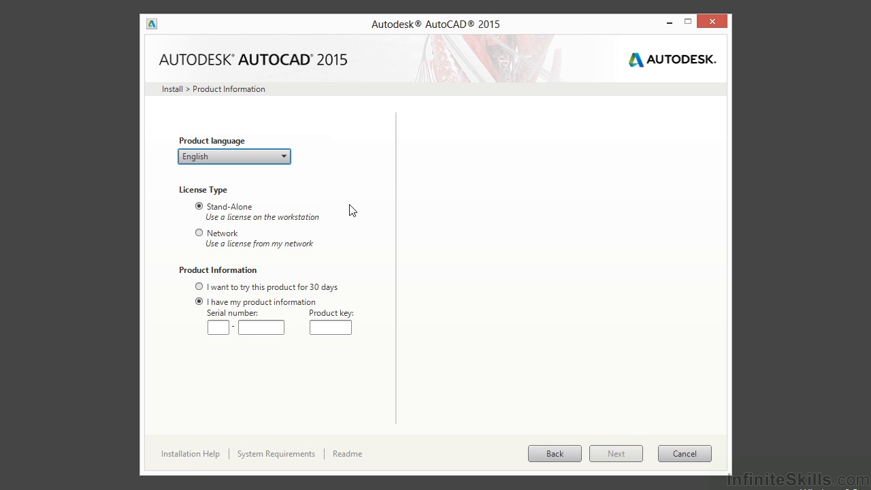
{"action": "mouse_move", "coordinate": [324, 235]}
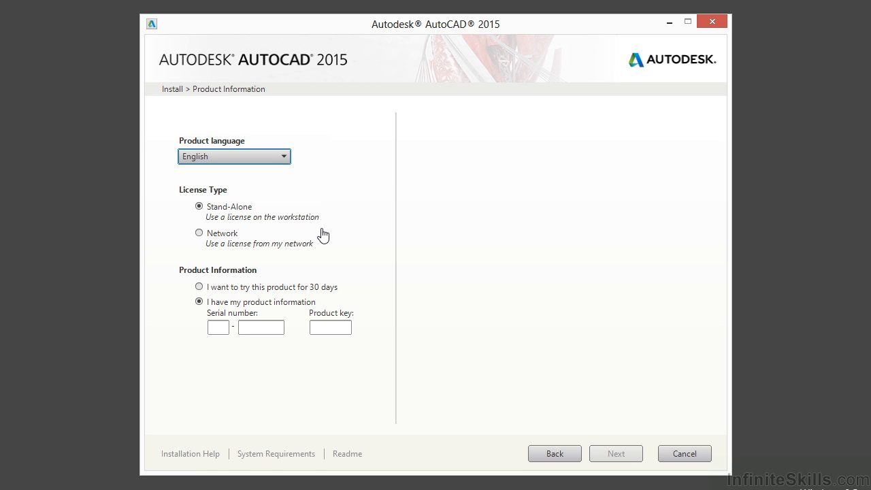
{"action": "mouse_move", "coordinate": [320, 243]}
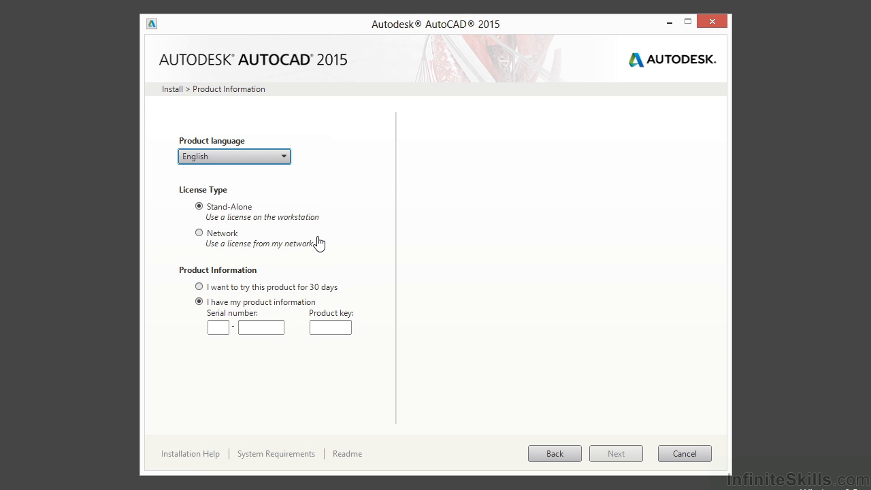
{"action": "mouse_move", "coordinate": [284, 247]}
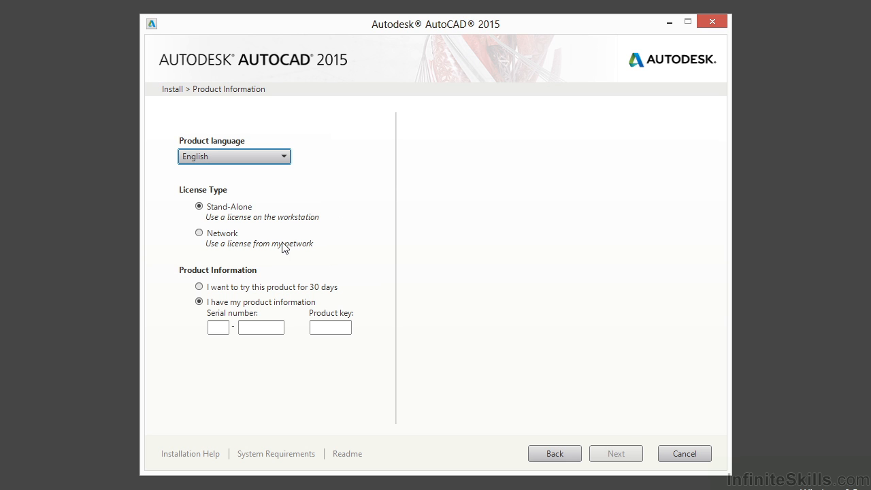
{"action": "mouse_move", "coordinate": [257, 221]}
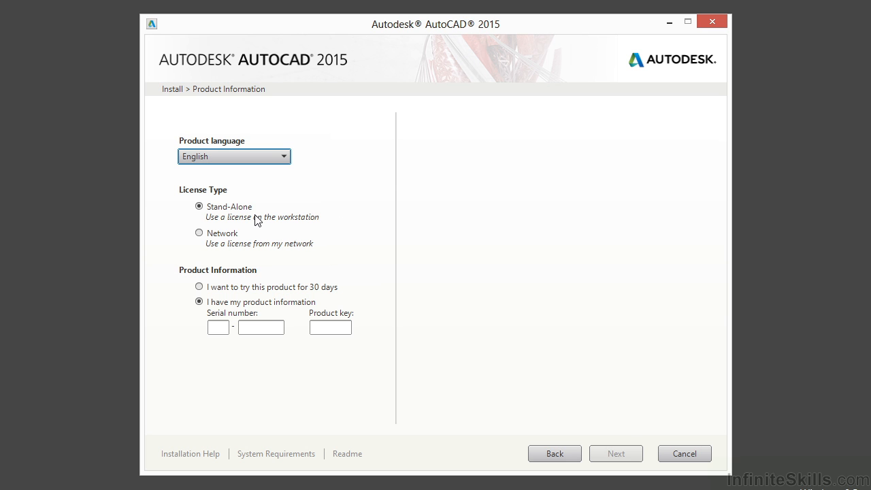
{"action": "mouse_move", "coordinate": [250, 209]}
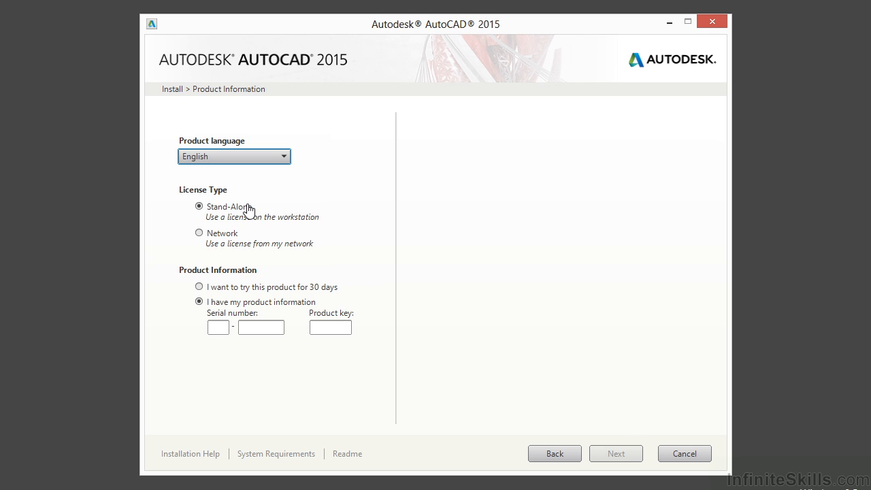
{"action": "mouse_move", "coordinate": [256, 298]}
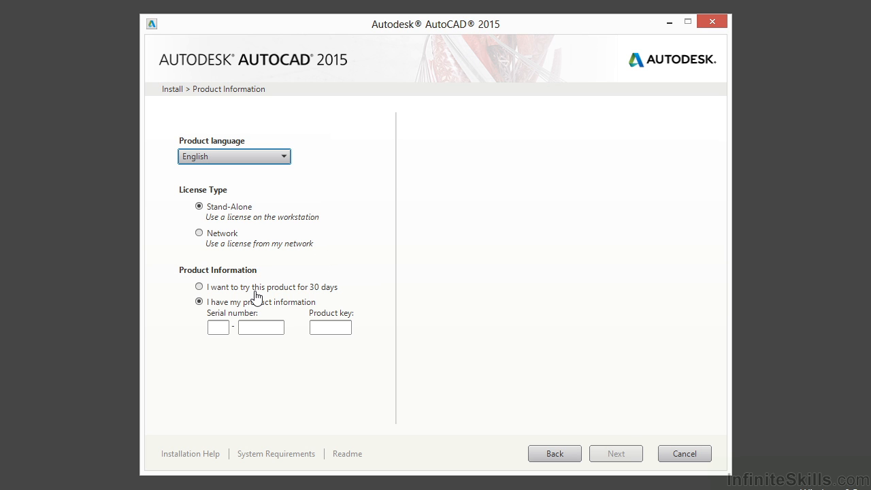
{"action": "left_click", "coordinate": [199, 285]}
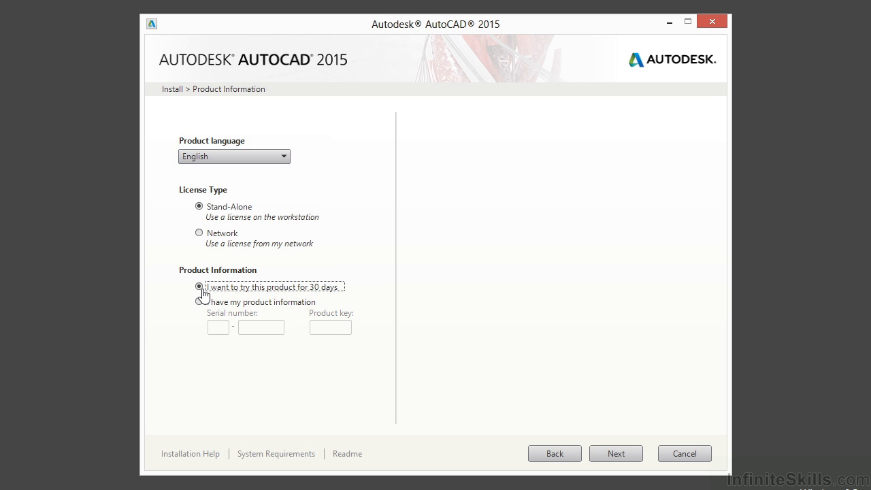
{"action": "mouse_move", "coordinate": [452, 278]}
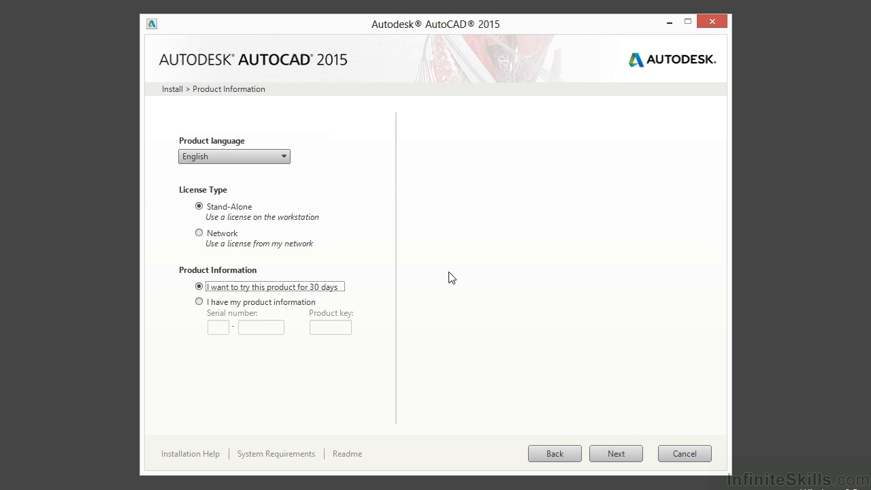
- Switch back to 'I have my product information', re-enabling serial number and product key
{"action": "left_click", "coordinate": [198, 302]}
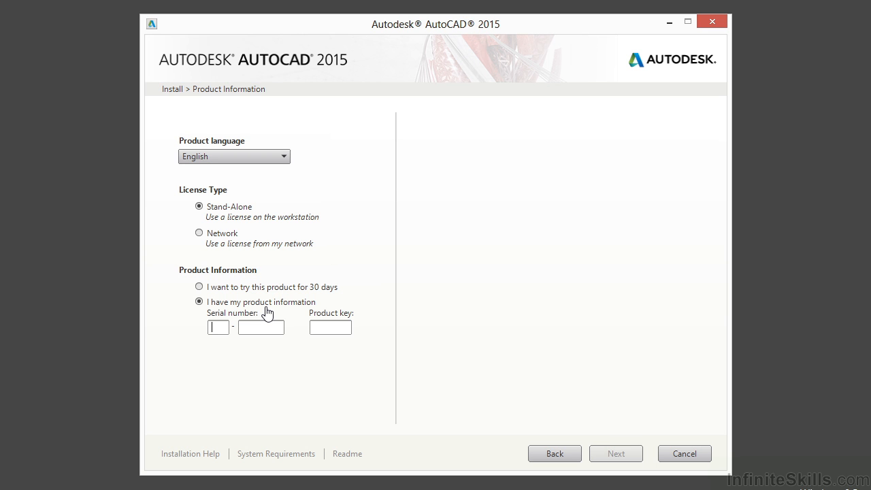
{"action": "mouse_move", "coordinate": [262, 359]}
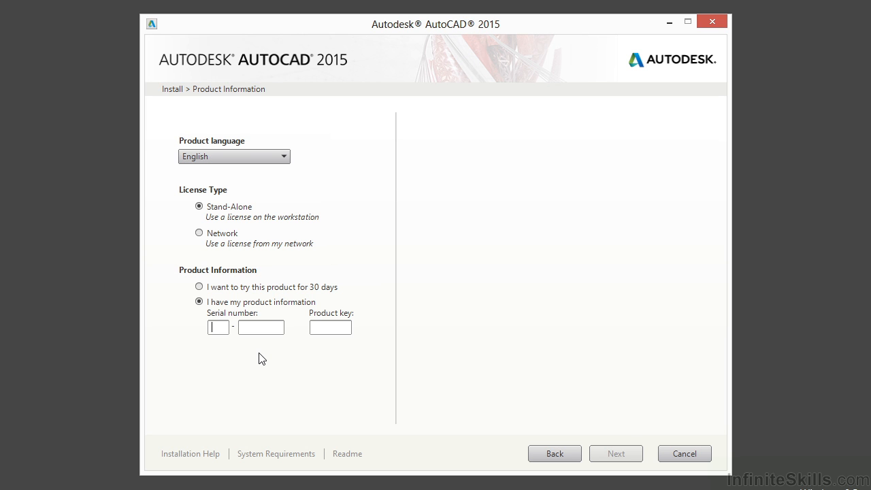
- Enter the product key and continue to the Configure Installation page
{"action": "left_click", "coordinate": [329, 327]}
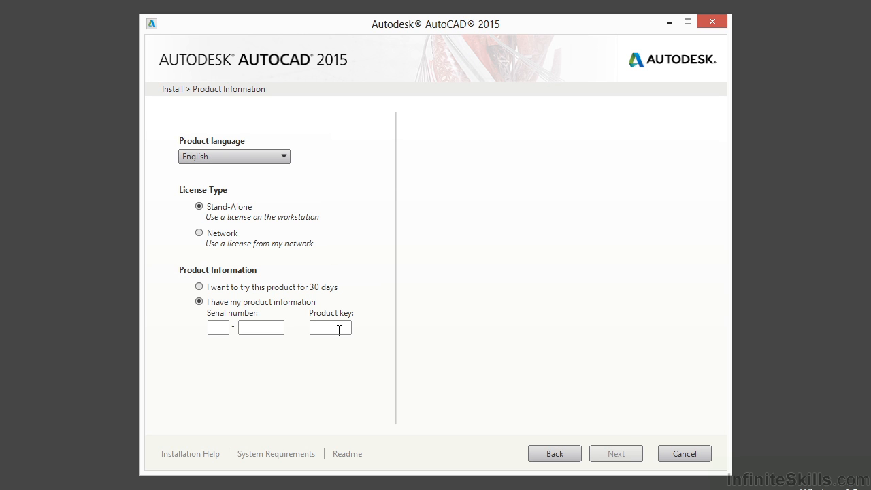
{"action": "mouse_move", "coordinate": [315, 367]}
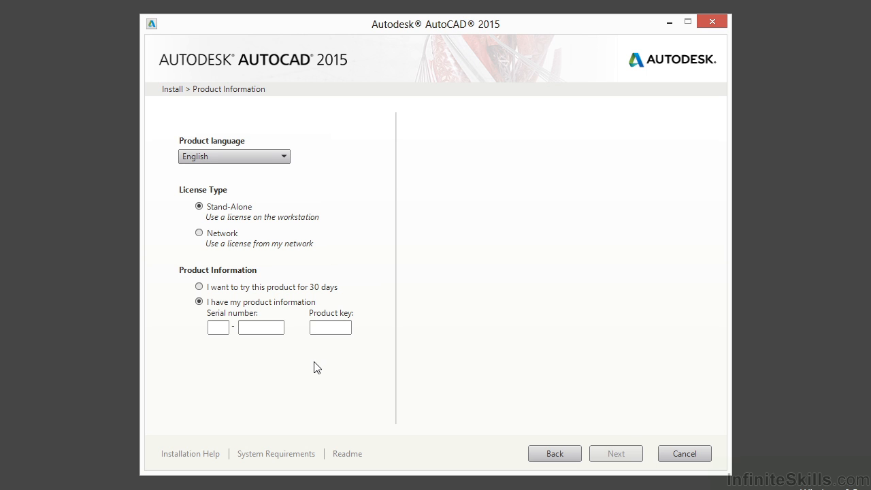
{"action": "type", "text": "001G1"}
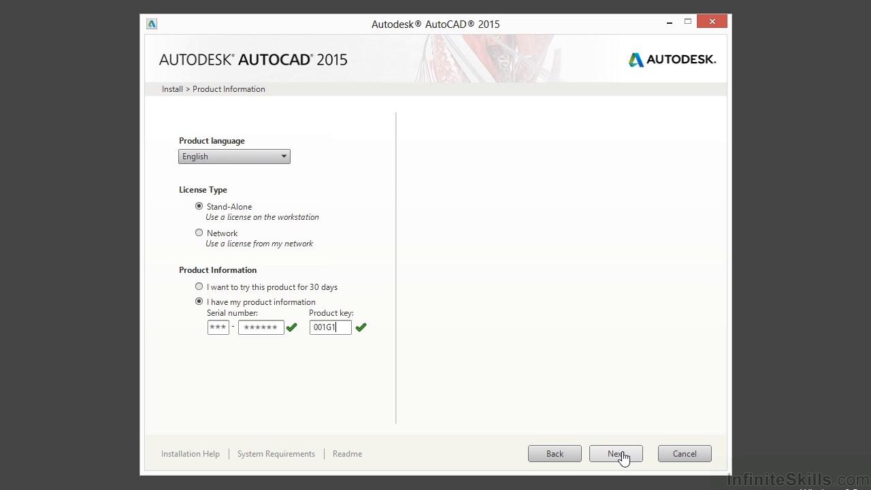
{"action": "left_click", "coordinate": [615, 453]}
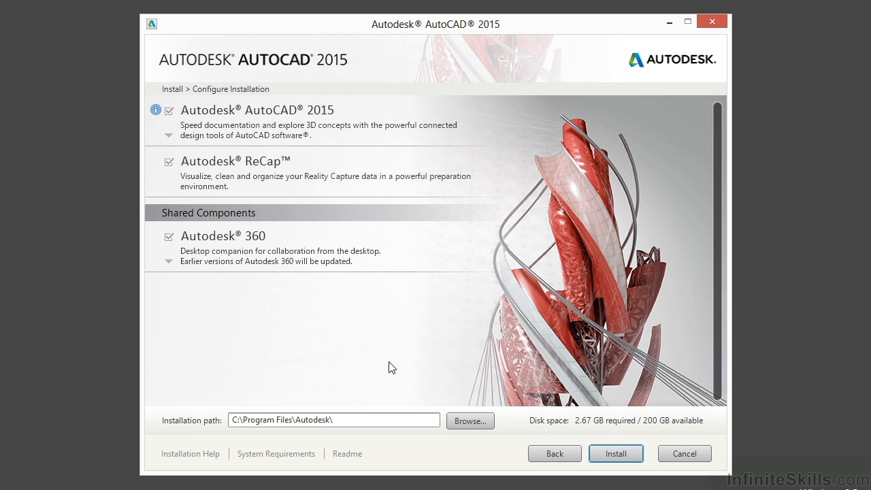
{"action": "mouse_move", "coordinate": [354, 359]}
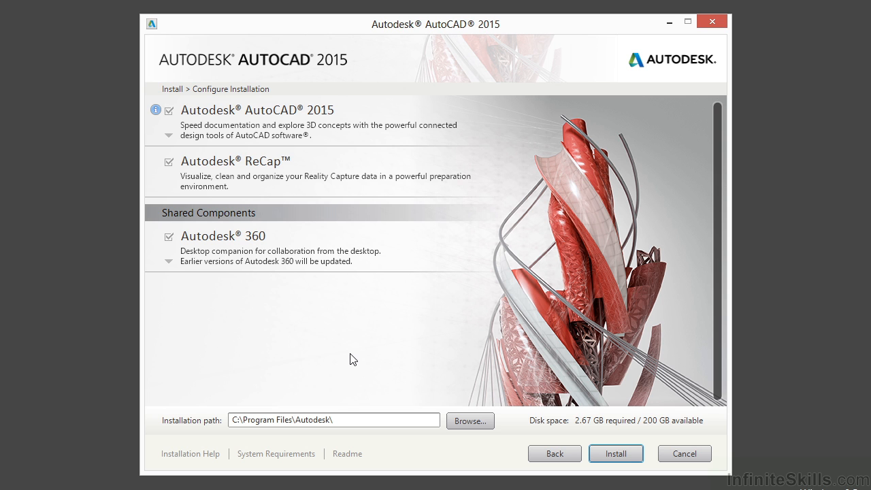
{"action": "mouse_move", "coordinate": [542, 427]}
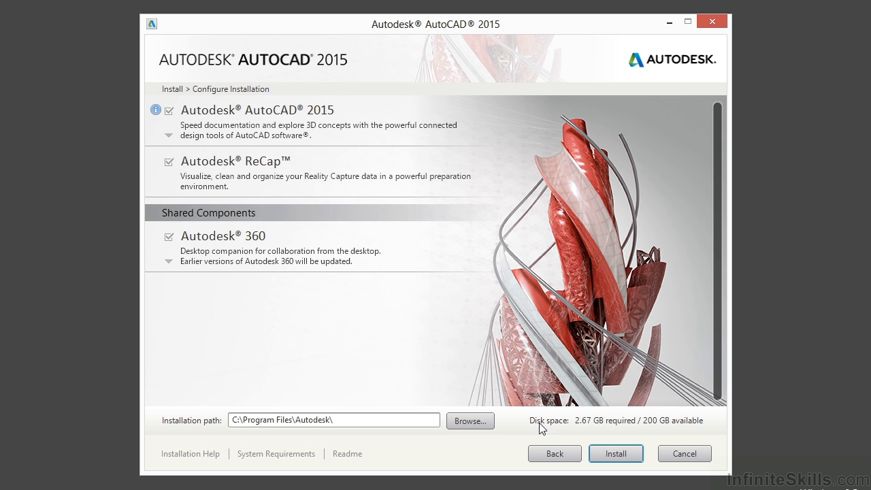
{"action": "mouse_move", "coordinate": [587, 435]}
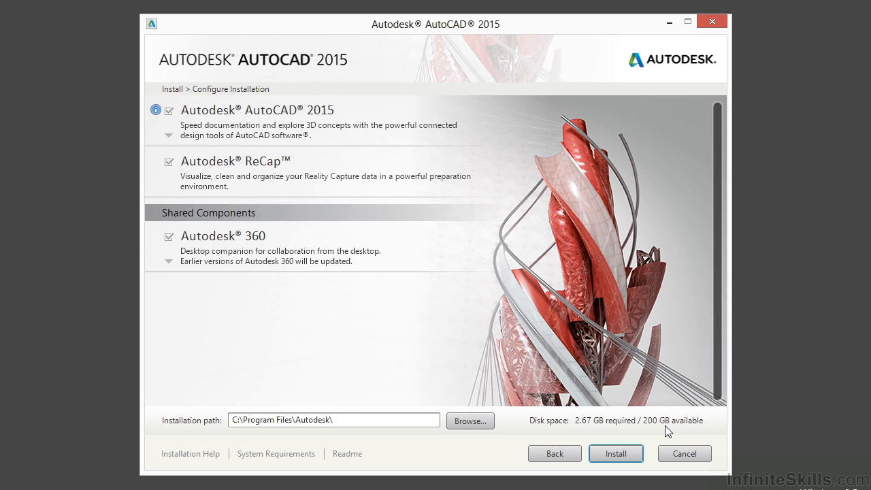
{"action": "mouse_move", "coordinate": [383, 350]}
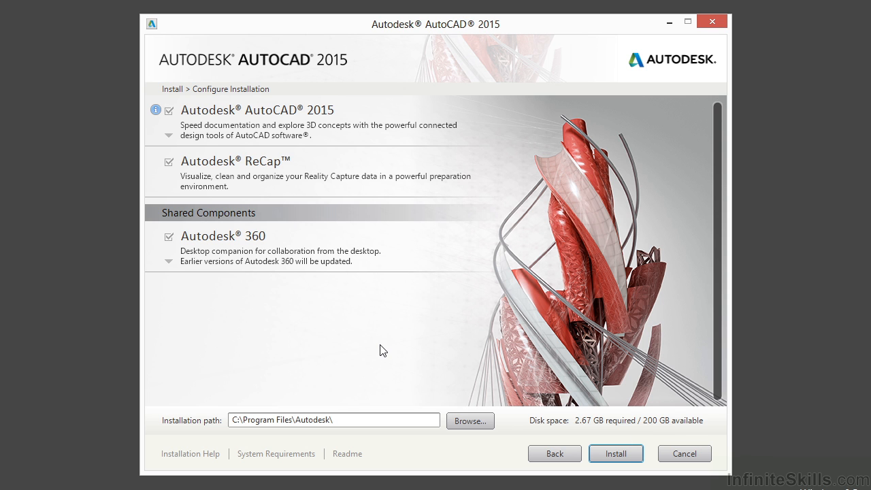
{"action": "mouse_move", "coordinate": [360, 349]}
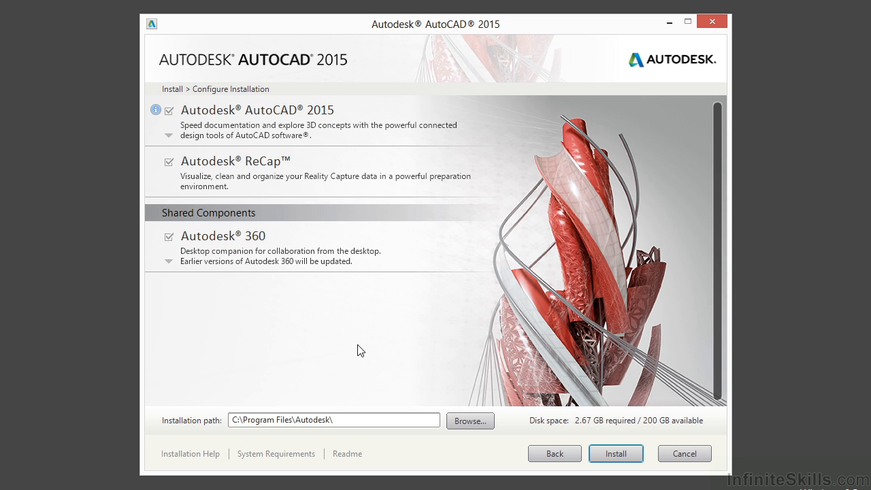
{"action": "mouse_move", "coordinate": [351, 335]}
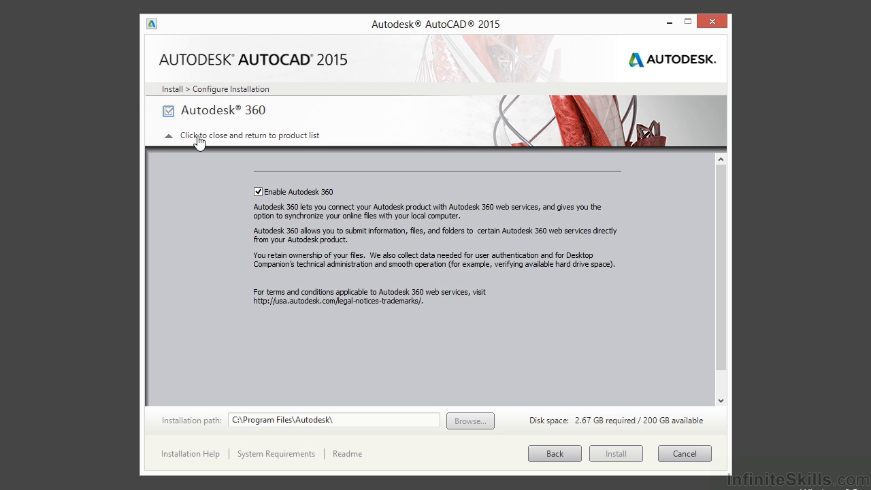
- Collapse the Autodesk 360 details and return to the product list
{"action": "left_click", "coordinate": [188, 135]}
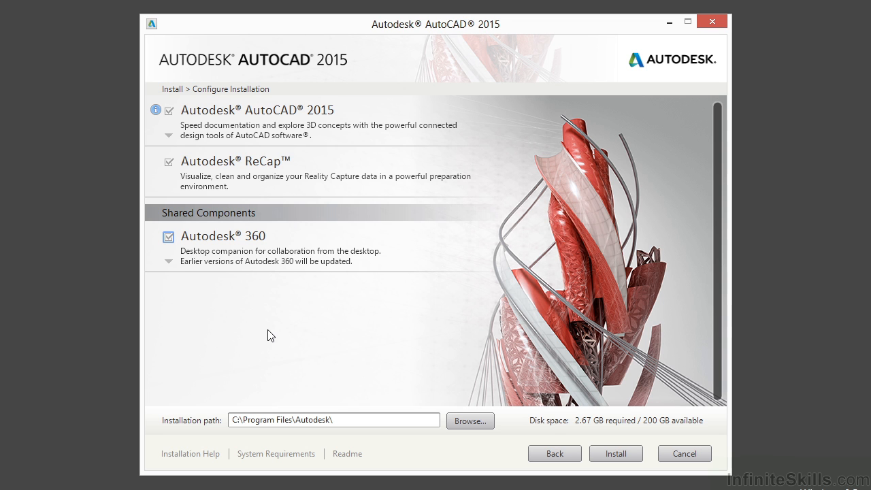
{"action": "mouse_move", "coordinate": [269, 316]}
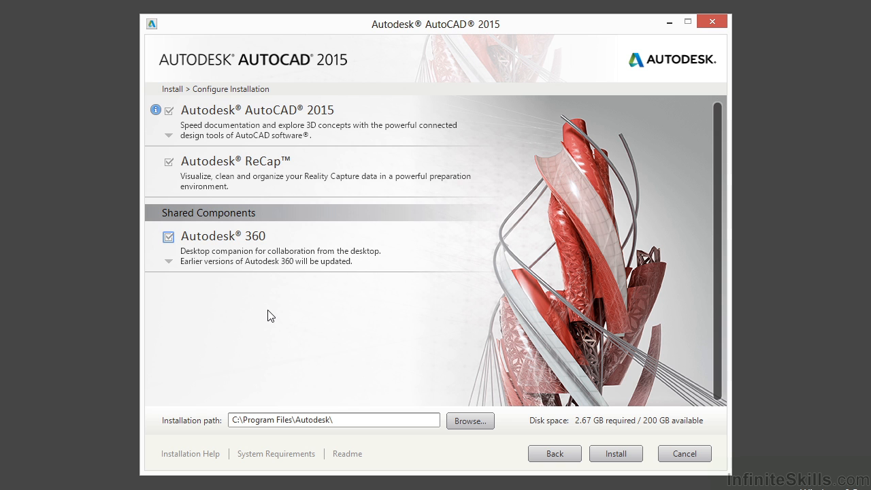
{"action": "mouse_move", "coordinate": [221, 177]}
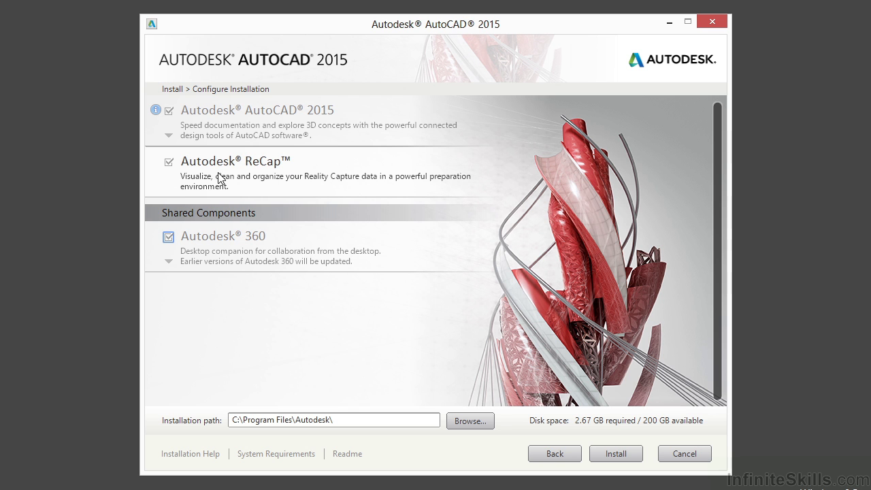
{"action": "mouse_move", "coordinate": [272, 313]}
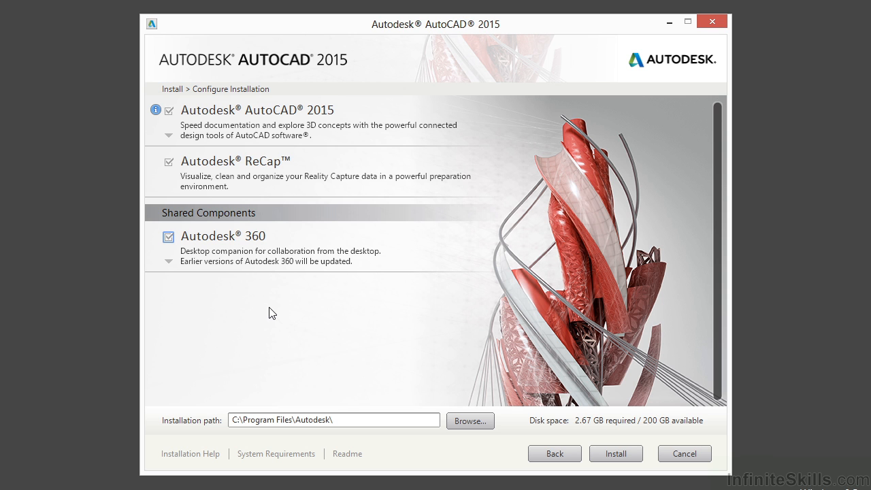
{"action": "mouse_move", "coordinate": [257, 174]}
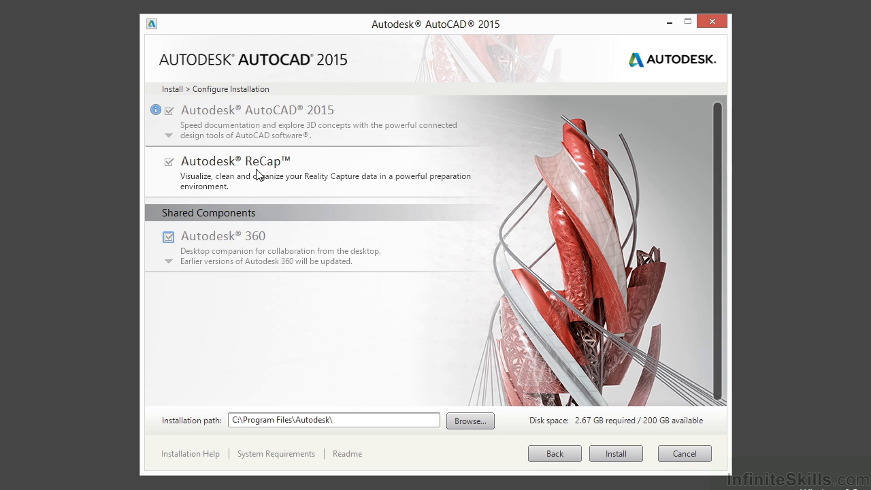
{"action": "mouse_move", "coordinate": [286, 321]}
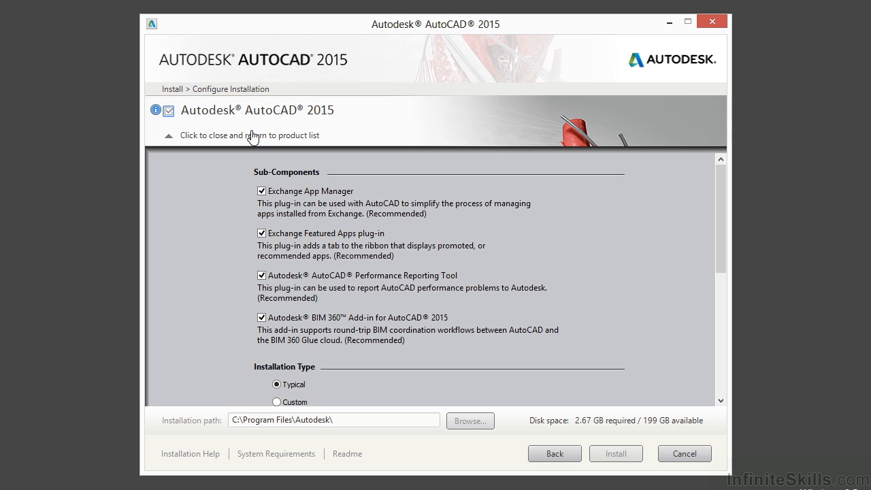
{"action": "mouse_move", "coordinate": [252, 200]}
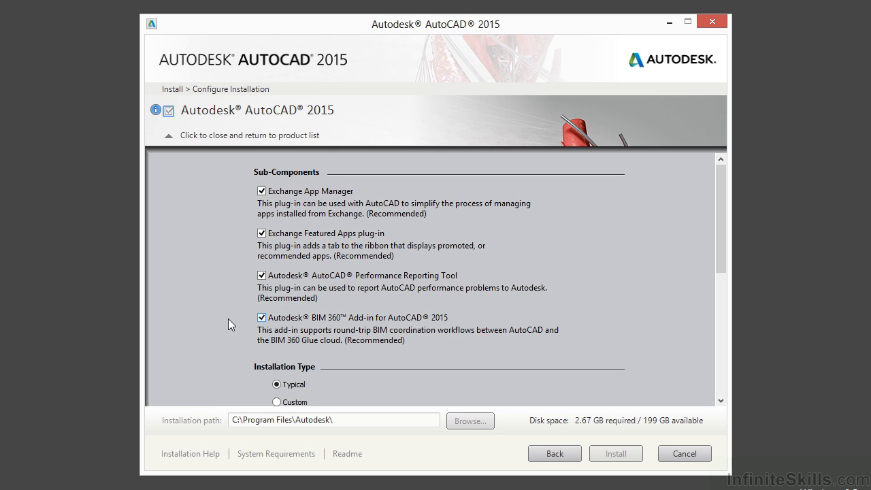
{"action": "mouse_move", "coordinate": [265, 261]}
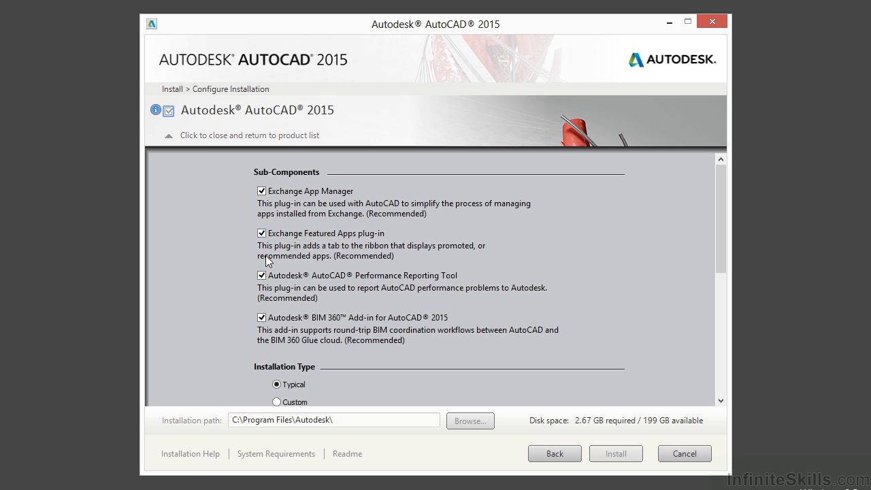
{"action": "mouse_move", "coordinate": [221, 306]}
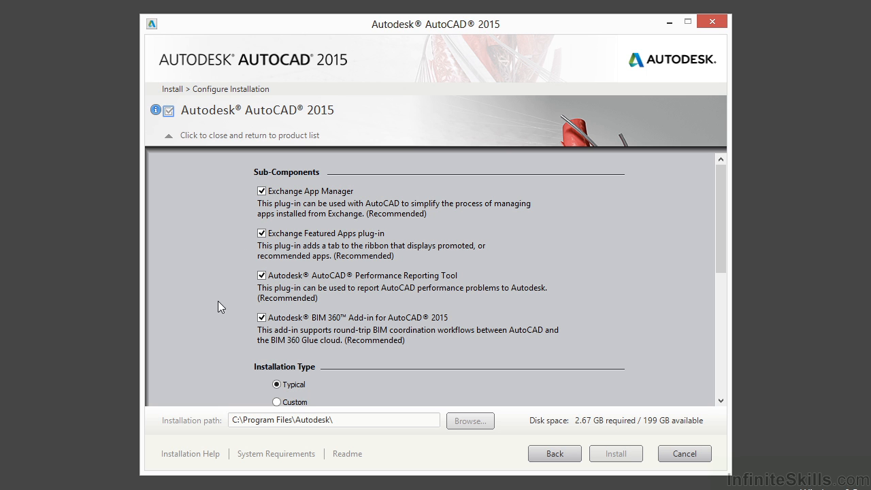
{"action": "scroll", "scroll_direction": "down", "scroll_amount": 3}
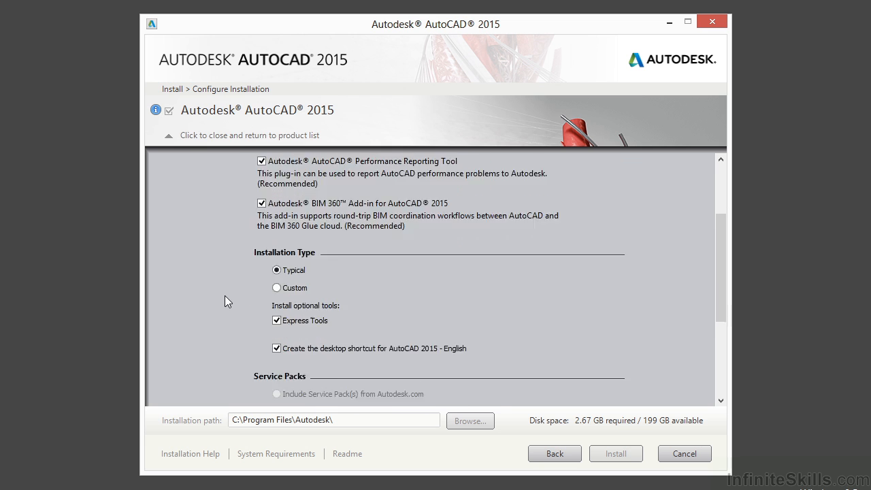
{"action": "scroll", "scroll_direction": "down", "scroll_amount": 3}
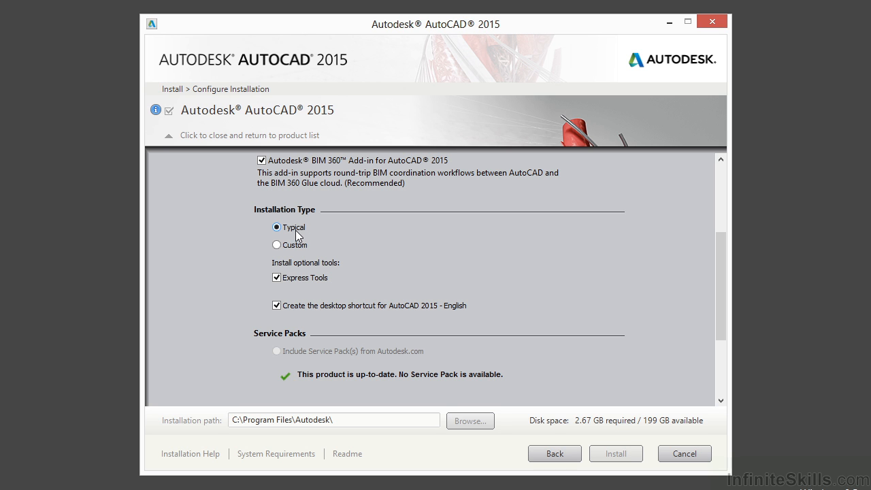
{"action": "mouse_move", "coordinate": [296, 275]}
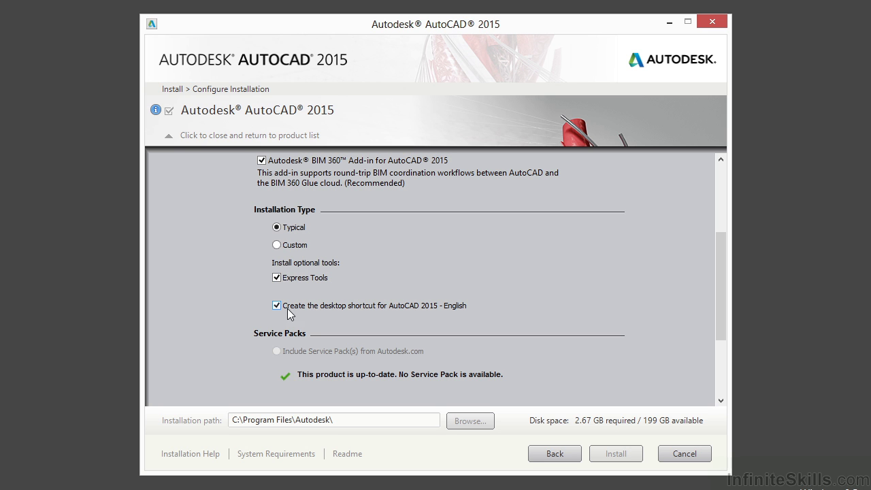
{"action": "mouse_move", "coordinate": [305, 316]}
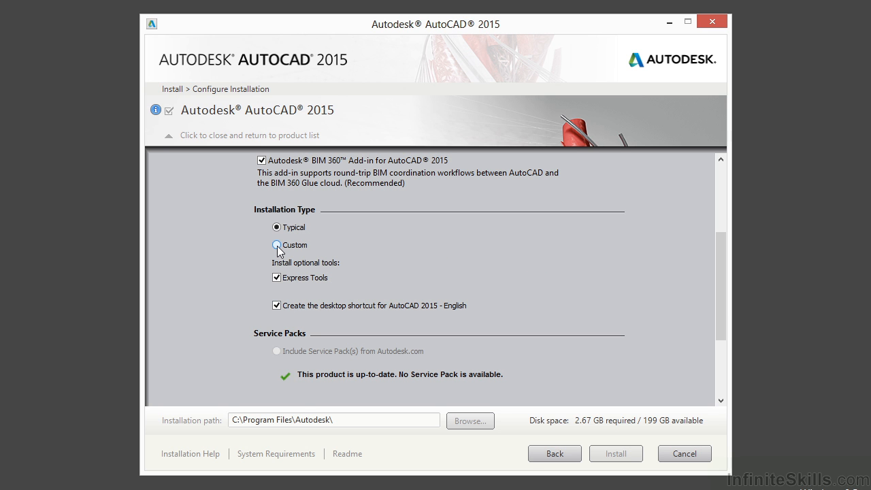
- Set AutoCAD 2015 to Custom installation with all features included and return to the product list
{"action": "left_click", "coordinate": [276, 245]}
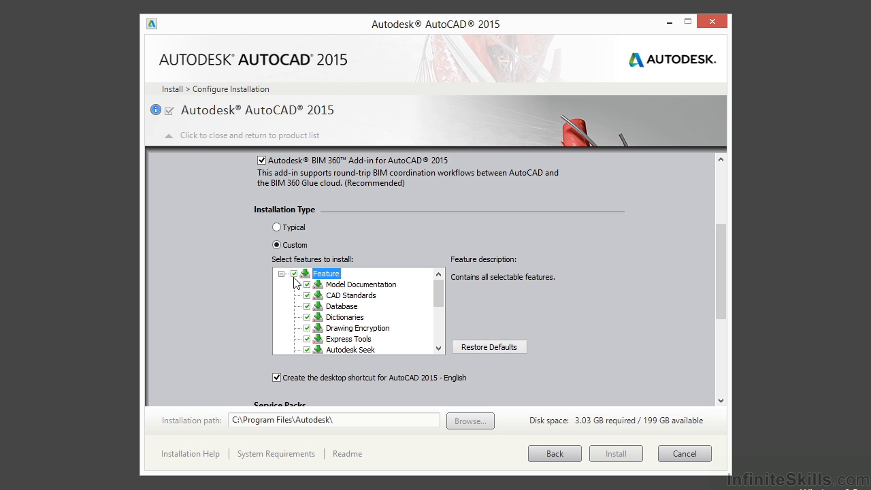
{"action": "mouse_move", "coordinate": [308, 282]}
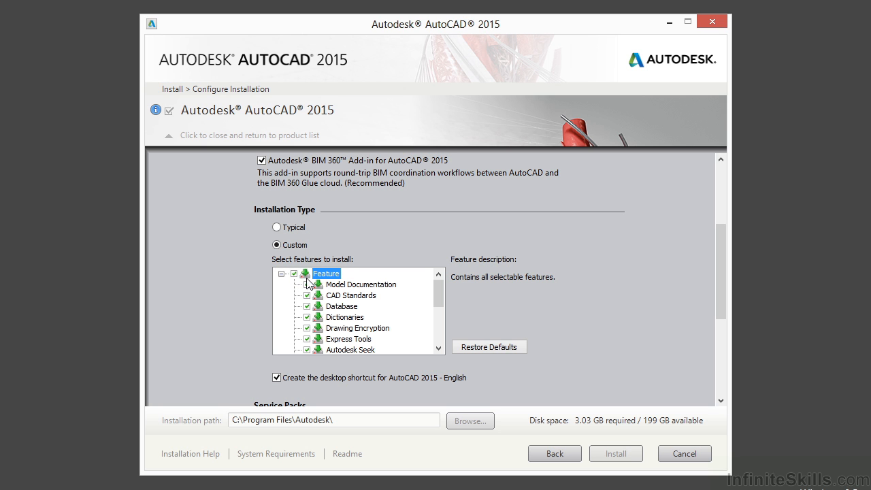
{"action": "mouse_move", "coordinate": [370, 333]}
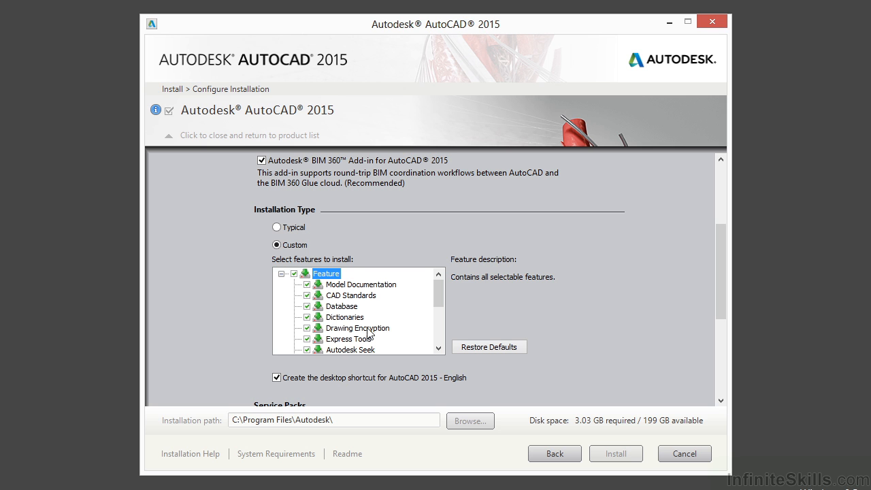
{"action": "mouse_move", "coordinate": [597, 427]}
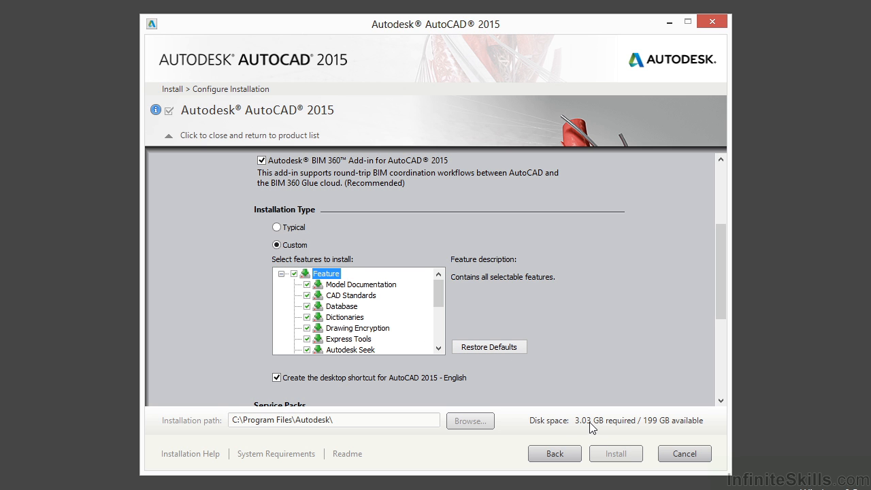
{"action": "left_click", "coordinate": [294, 272]}
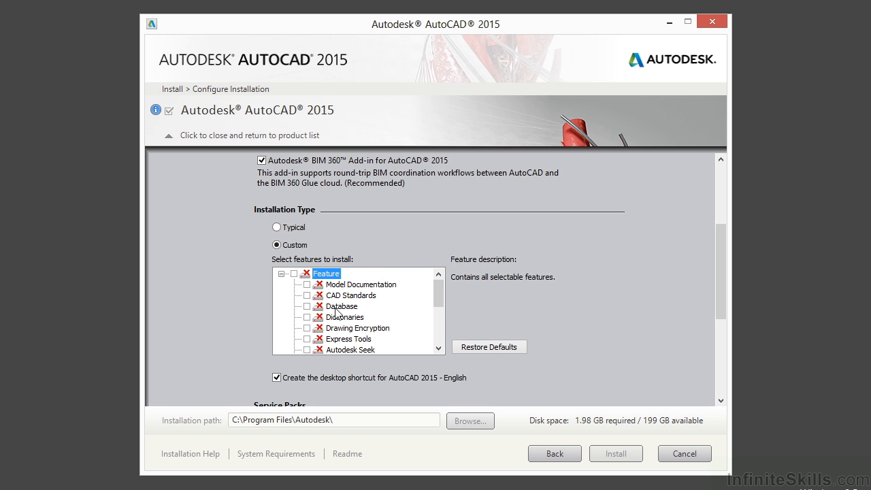
{"action": "mouse_move", "coordinate": [614, 431]}
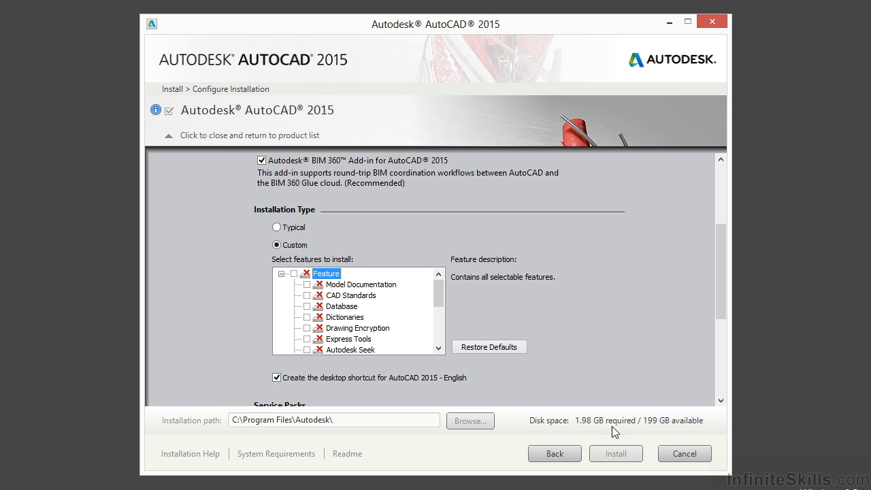
{"action": "mouse_move", "coordinate": [603, 427]}
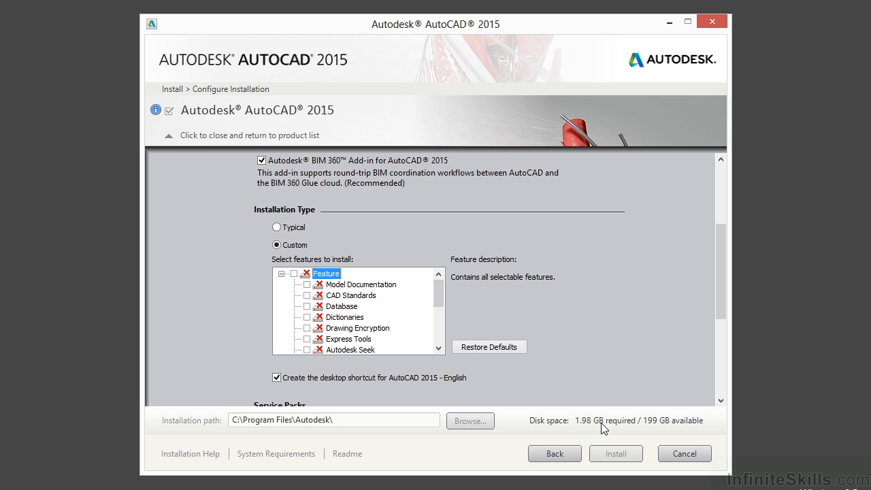
{"action": "left_click", "coordinate": [306, 272]}
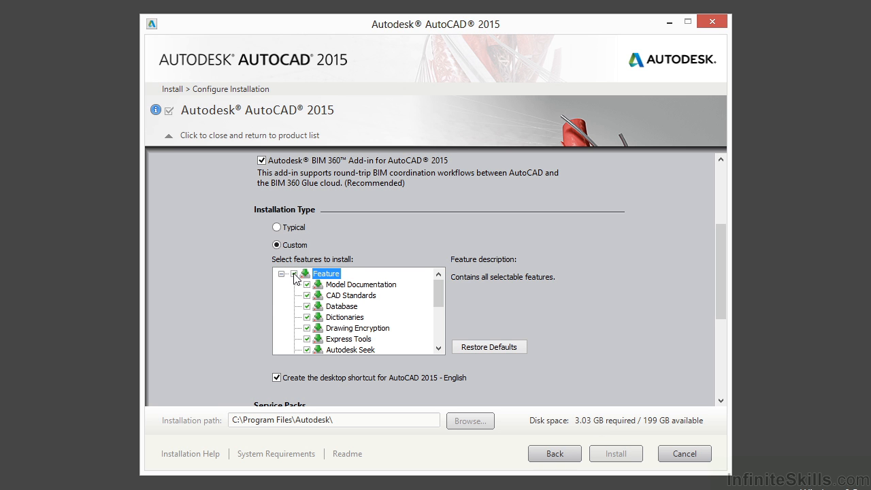
{"action": "scroll", "scroll_direction": "down", "scroll_amount": 3}
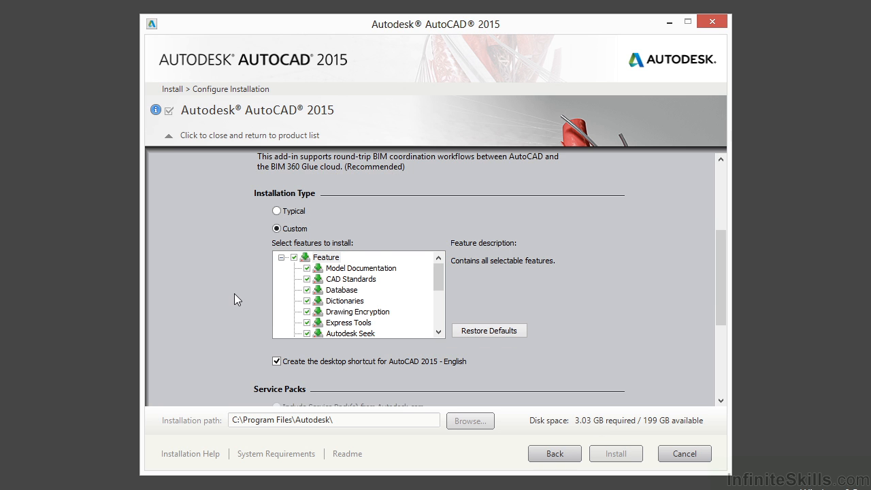
{"action": "scroll", "scroll_direction": "down", "scroll_amount": 3}
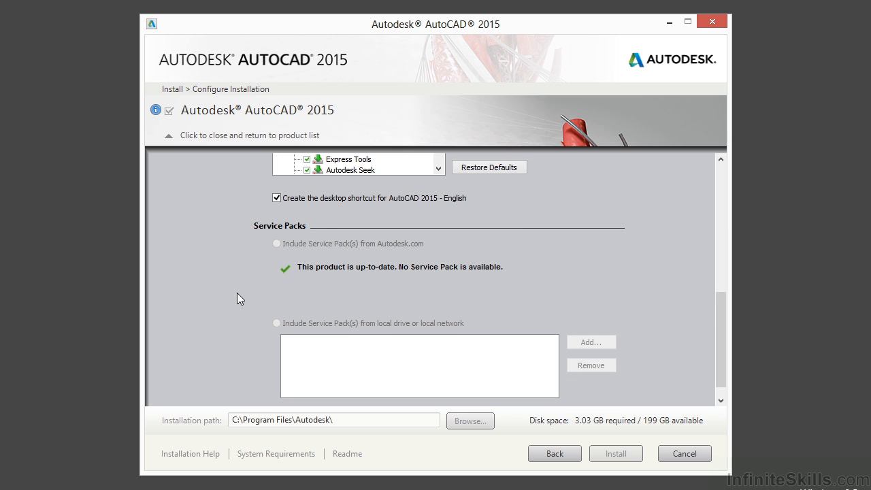
{"action": "scroll", "scroll_direction": "down", "scroll_amount": 3}
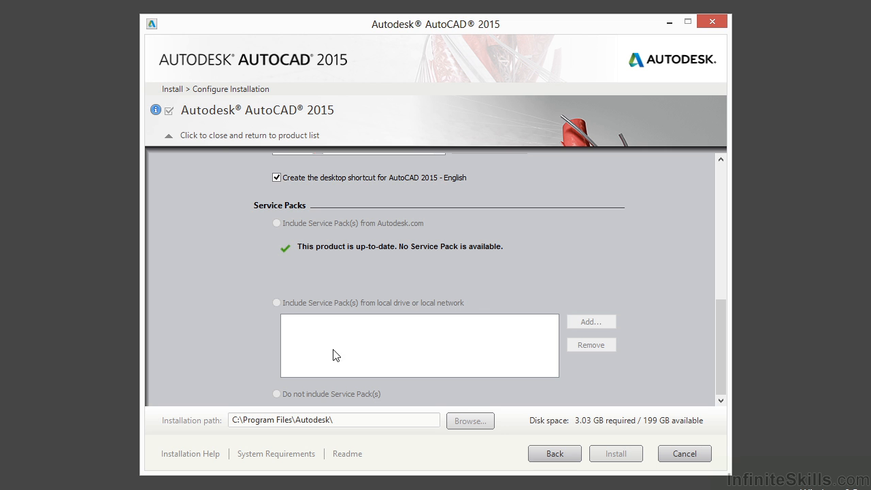
{"action": "mouse_move", "coordinate": [225, 142]}
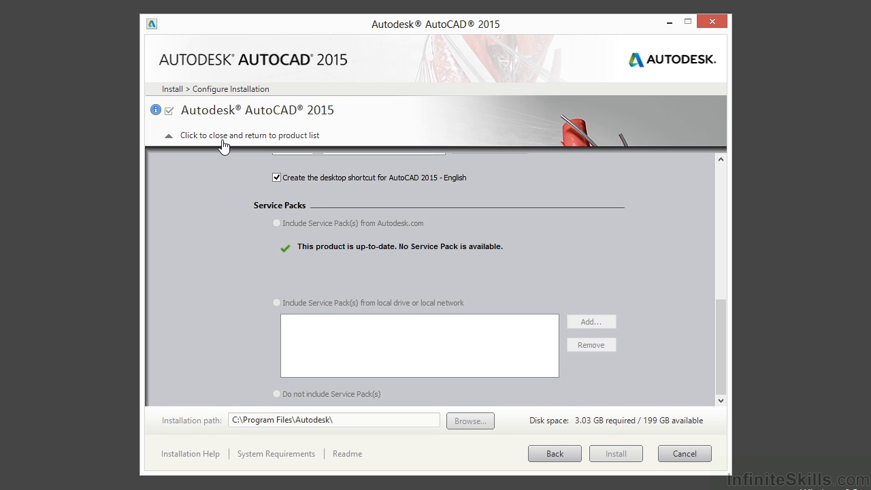
{"action": "left_click", "coordinate": [169, 135]}
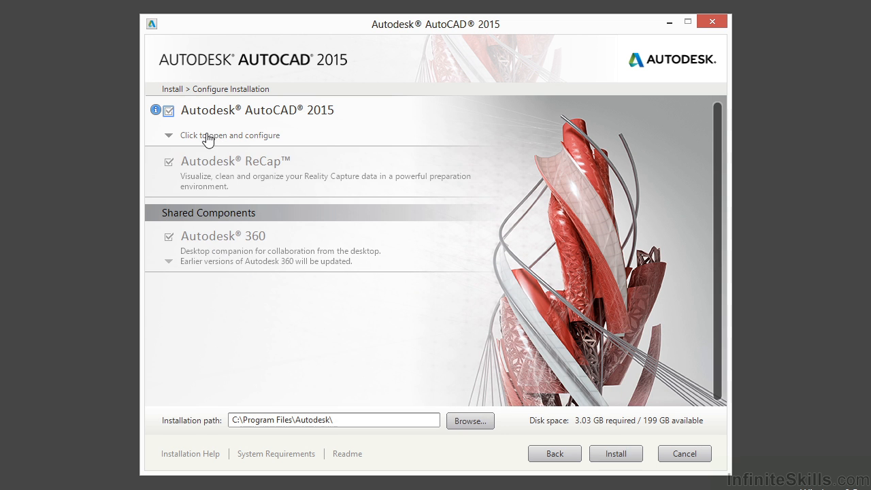
{"action": "left_click", "coordinate": [169, 135]}
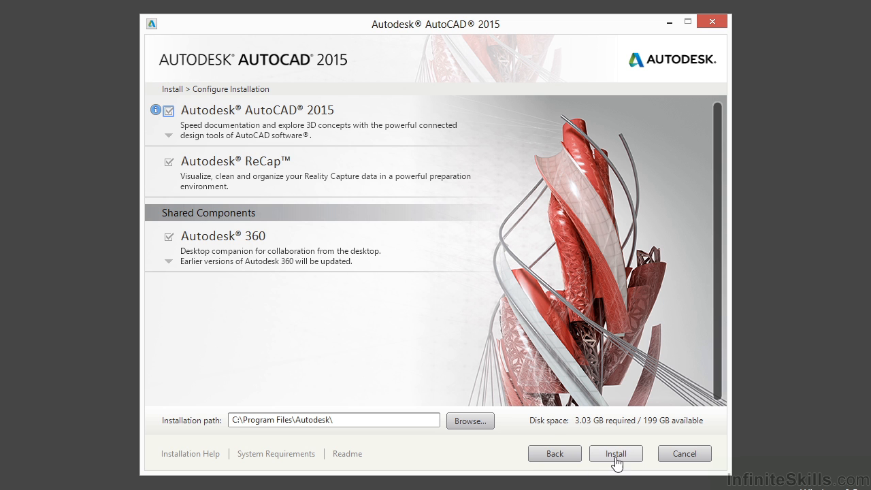
- Start the installation of the selected products and let progress run
{"action": "left_click", "coordinate": [615, 453]}
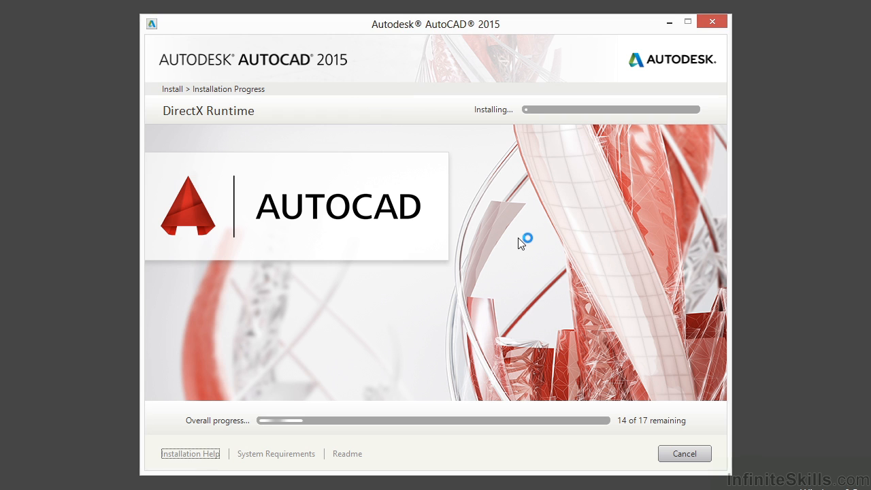
{"action": "mouse_move", "coordinate": [488, 240]}
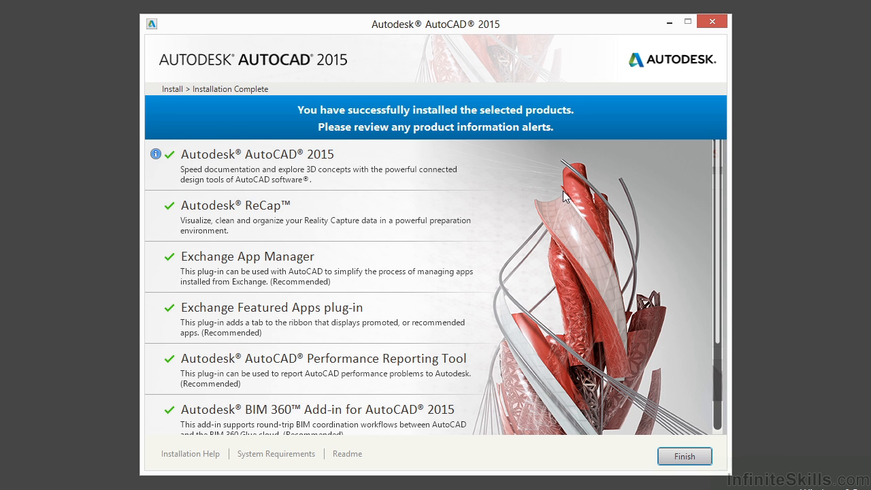
{"action": "mouse_move", "coordinate": [568, 163]}
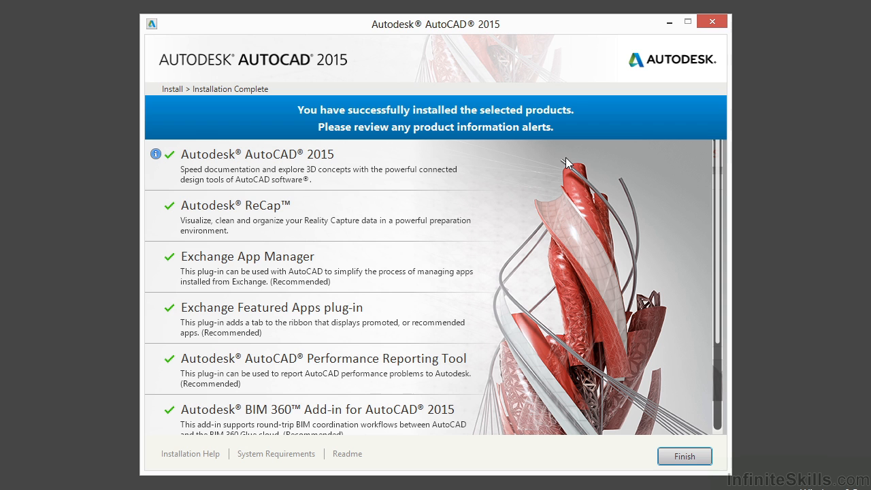
{"action": "mouse_move", "coordinate": [556, 173]}
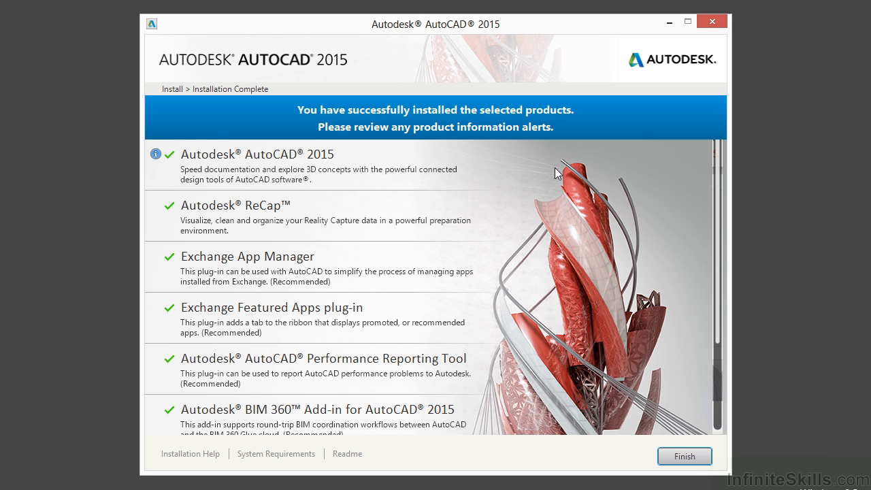
{"action": "mouse_move", "coordinate": [560, 223]}
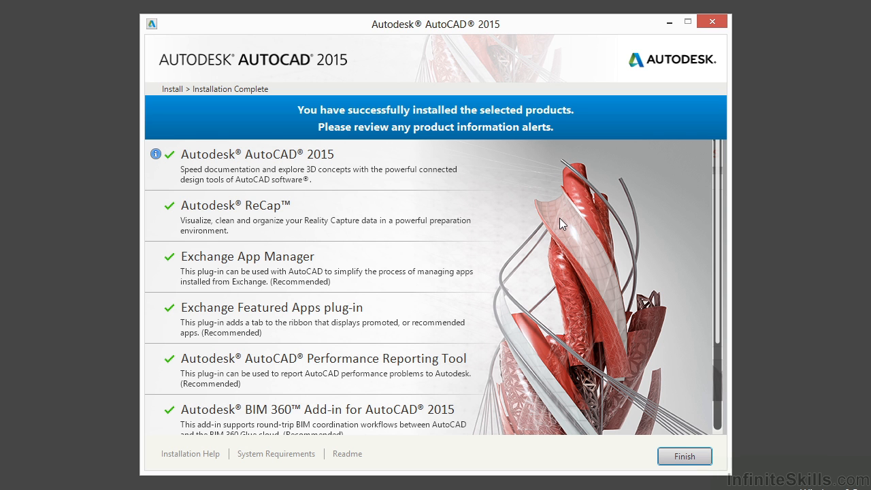
{"action": "mouse_move", "coordinate": [525, 200]}
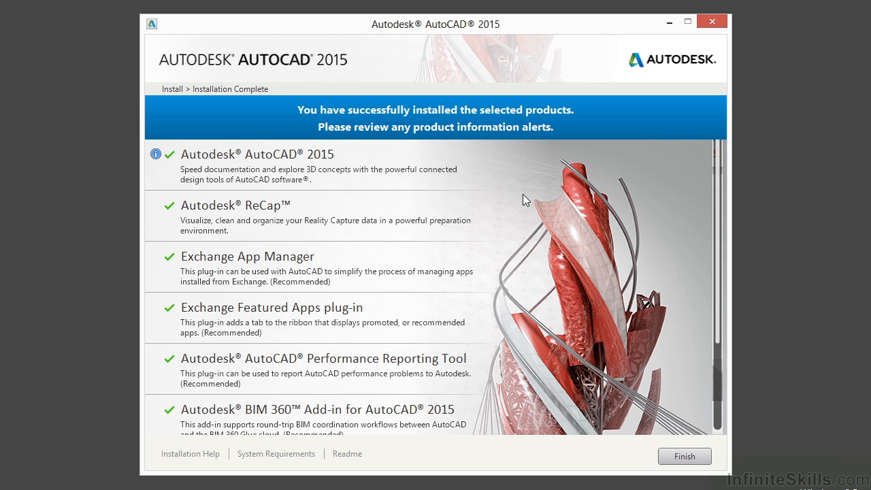
{"action": "mouse_move", "coordinate": [719, 216]}
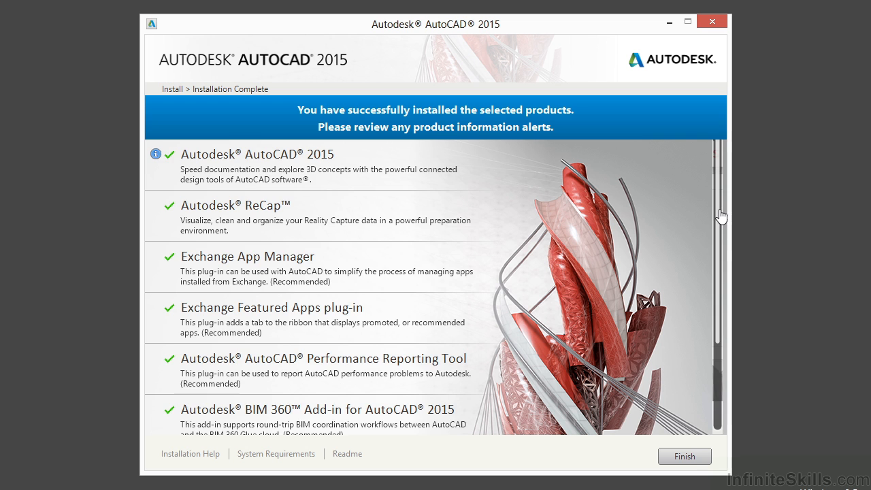
- Review the Installation Complete list and finish, bringing up the restart prompt
{"action": "scroll", "scroll_direction": "down", "scroll_amount": 3}
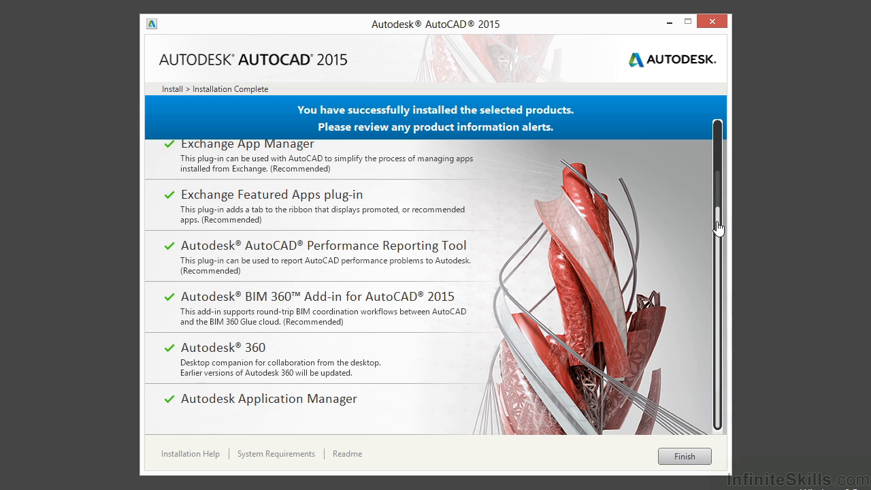
{"action": "mouse_move", "coordinate": [683, 456]}
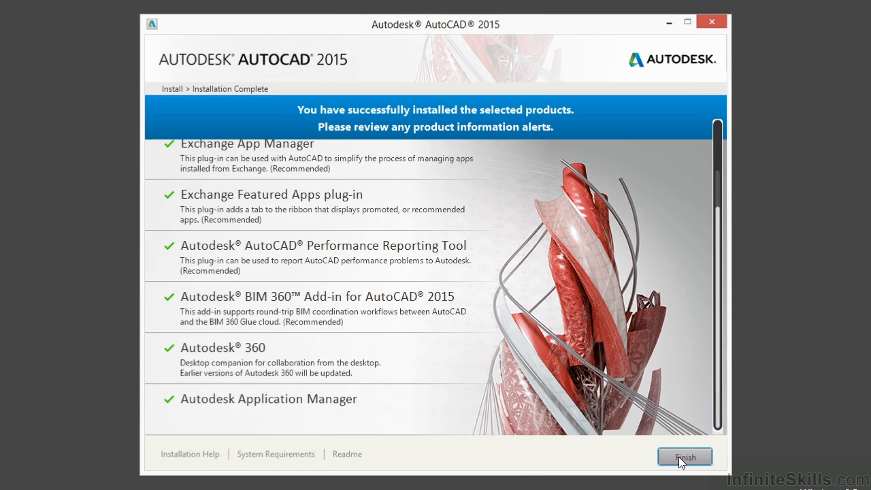
{"action": "left_click", "coordinate": [682, 455]}
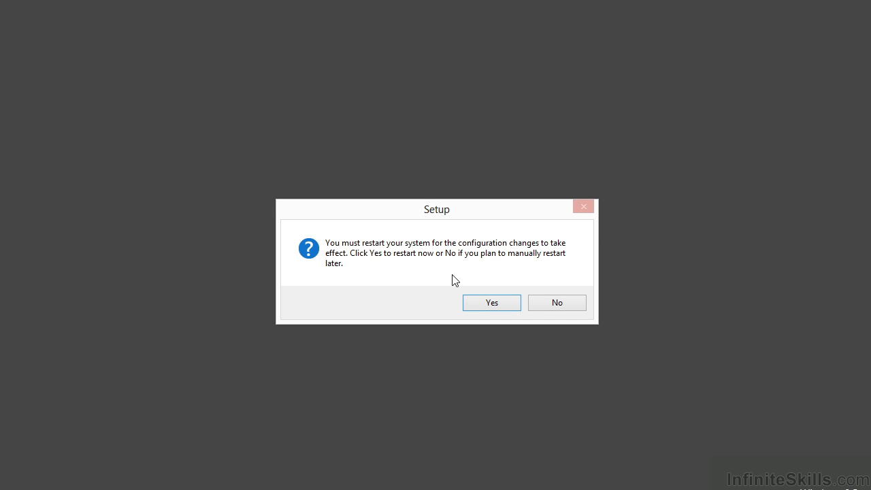